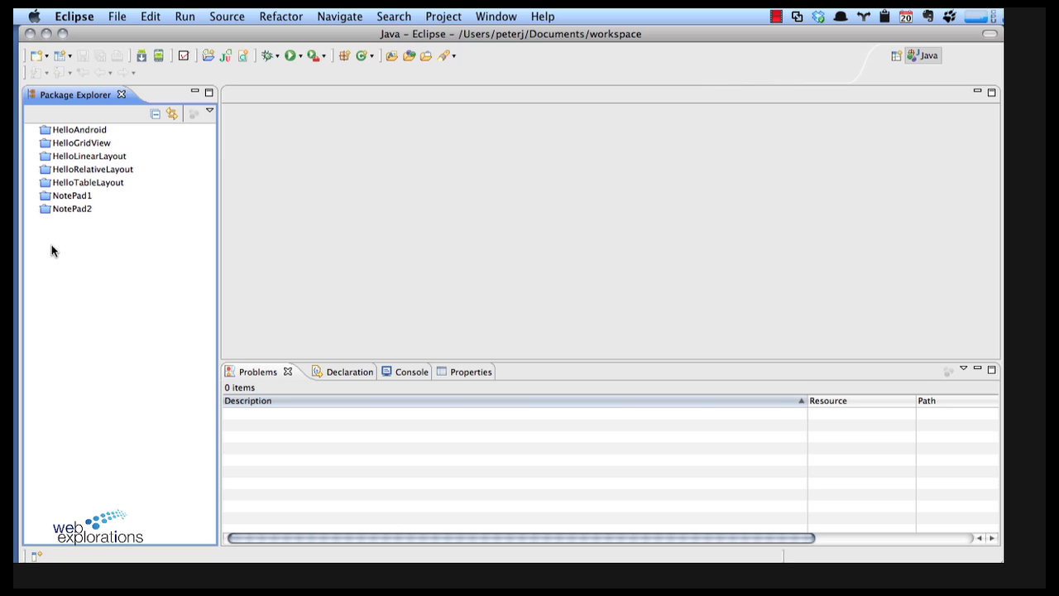
pyautogui.moveTo(116, 223)
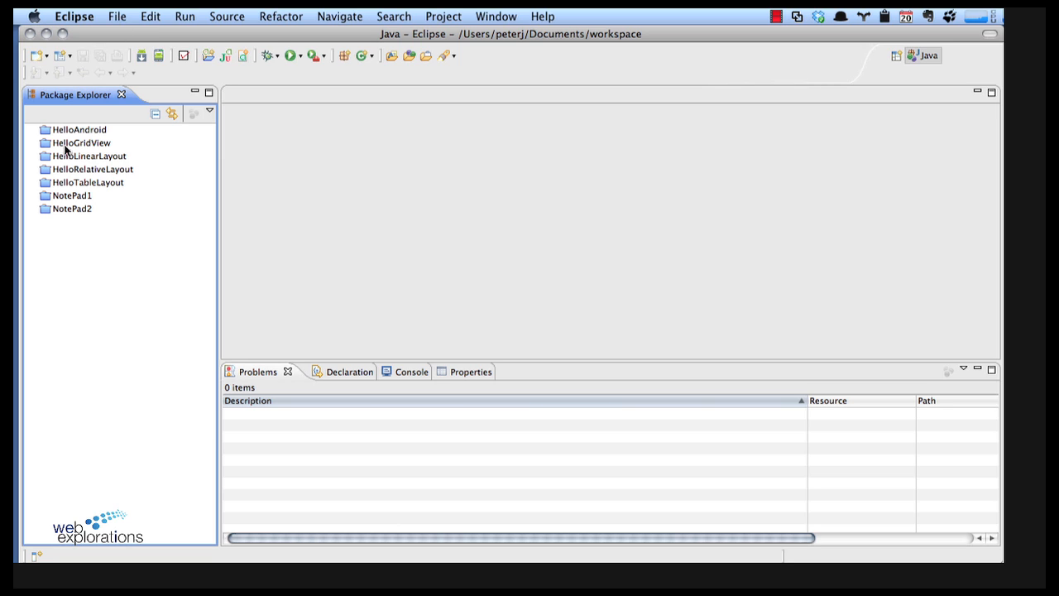
# - Open the File menu to reach its New submenu
pyautogui.click(117, 16)
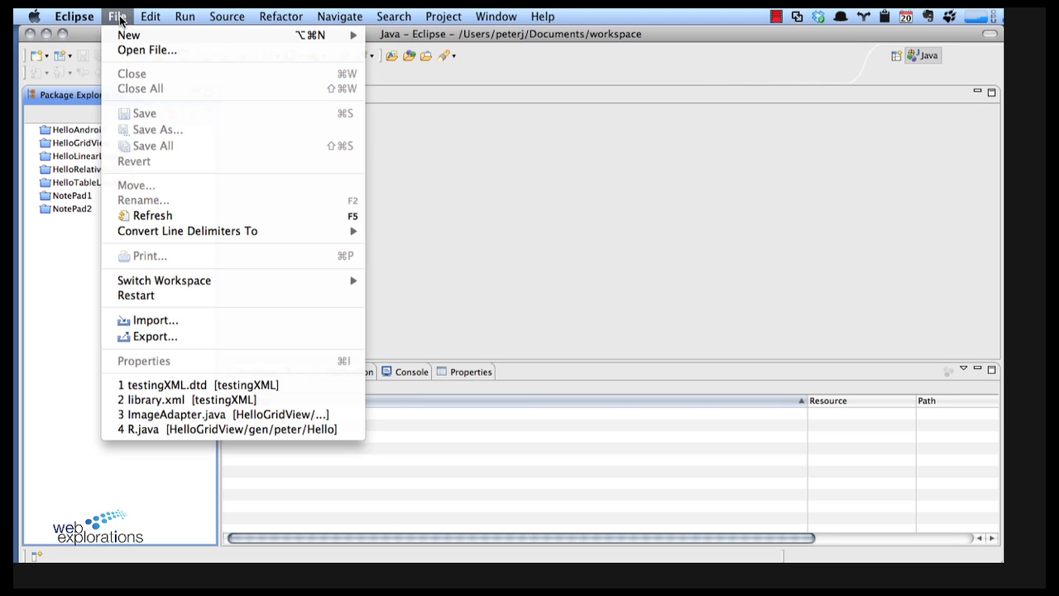
pyautogui.moveTo(128, 34)
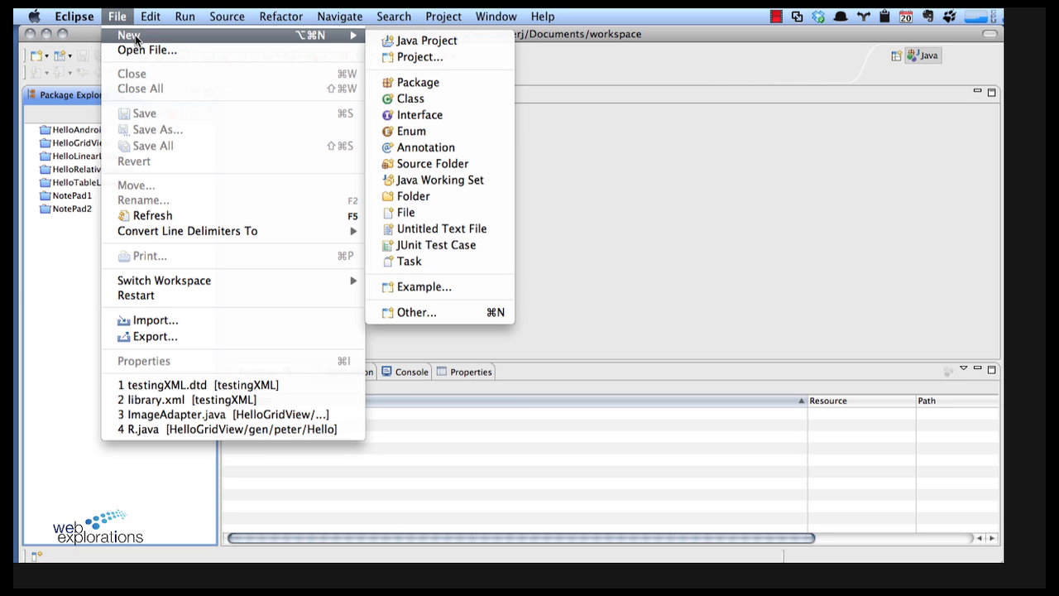
pyautogui.moveTo(426, 39)
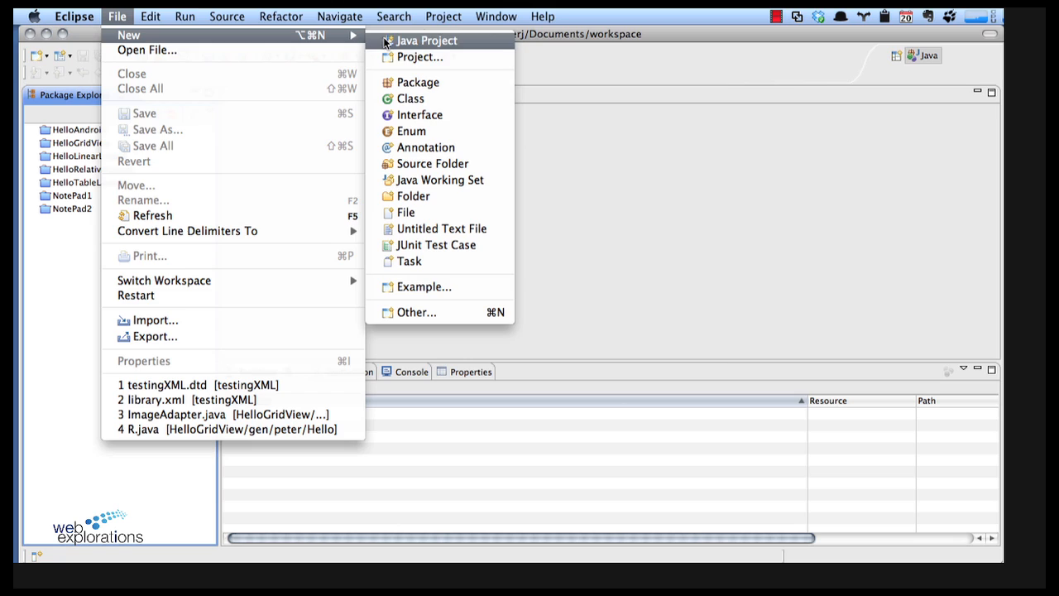
# - Create a General > Project named demoXML with the default location
pyautogui.click(420, 57)
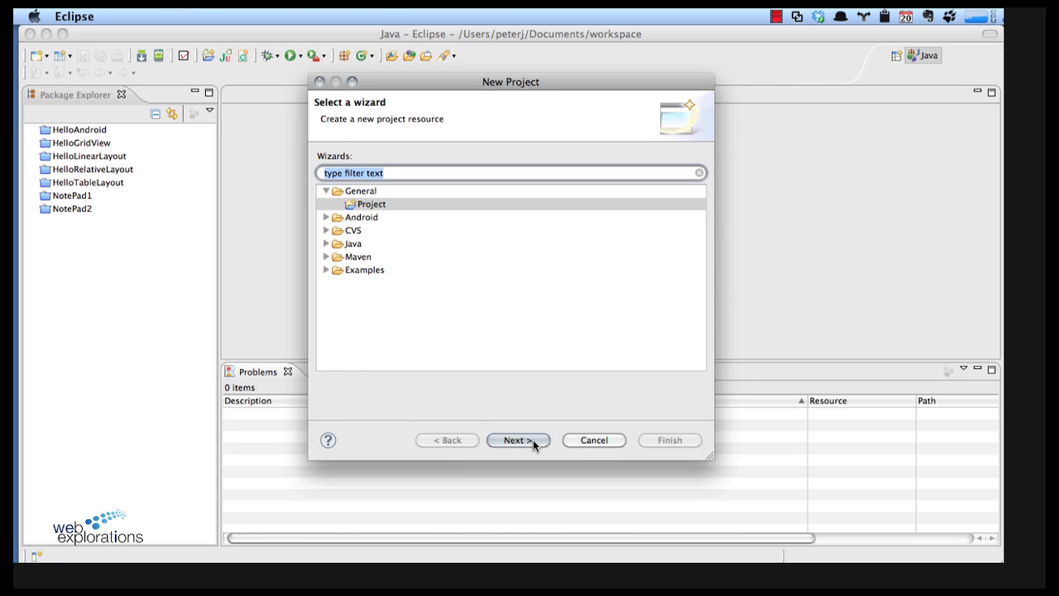
pyautogui.click(517, 439)
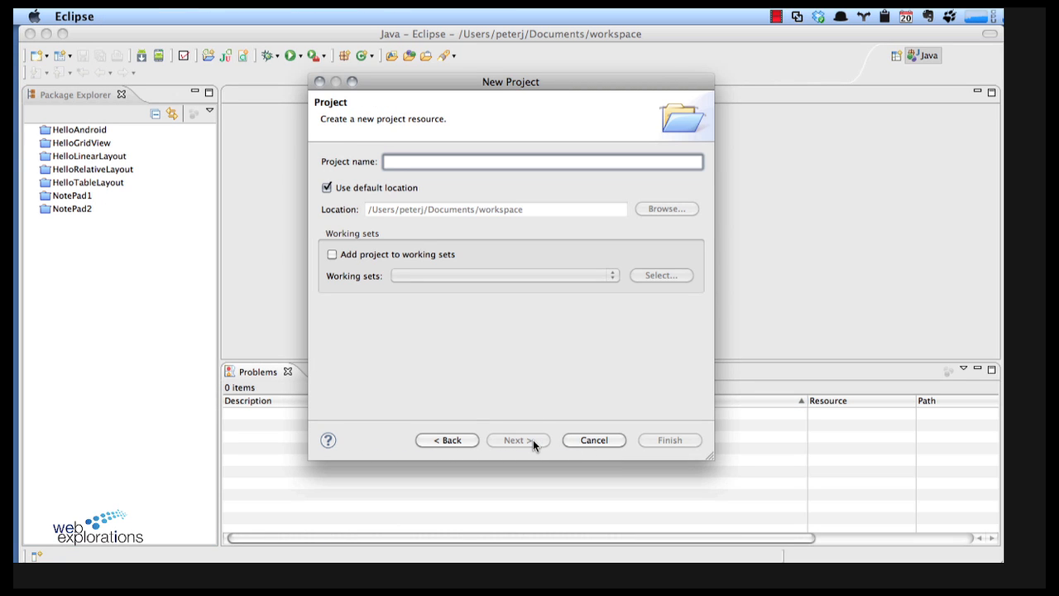
pyautogui.write('demoXML')
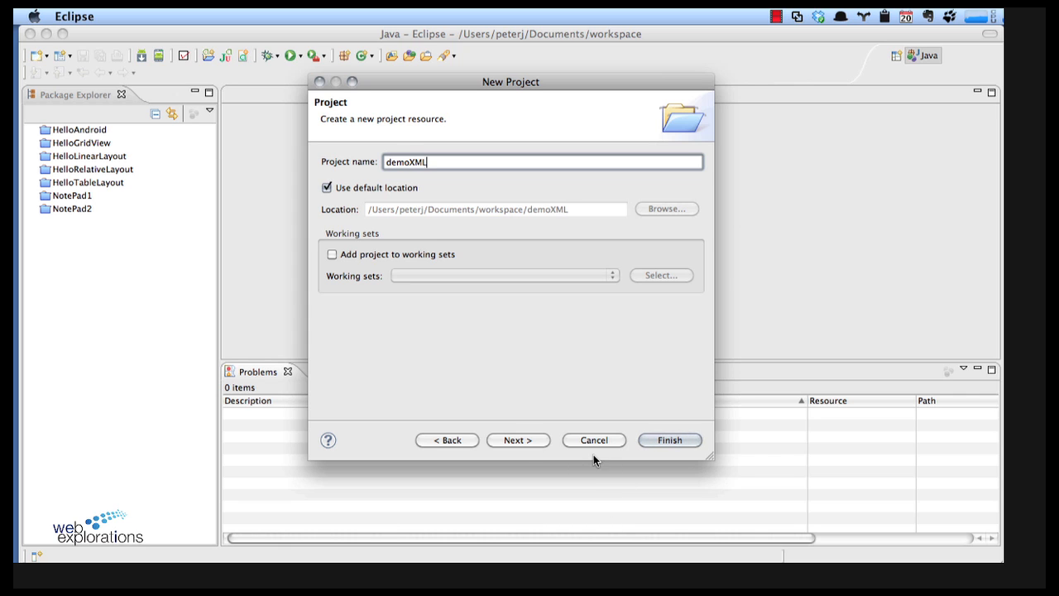
pyautogui.click(517, 439)
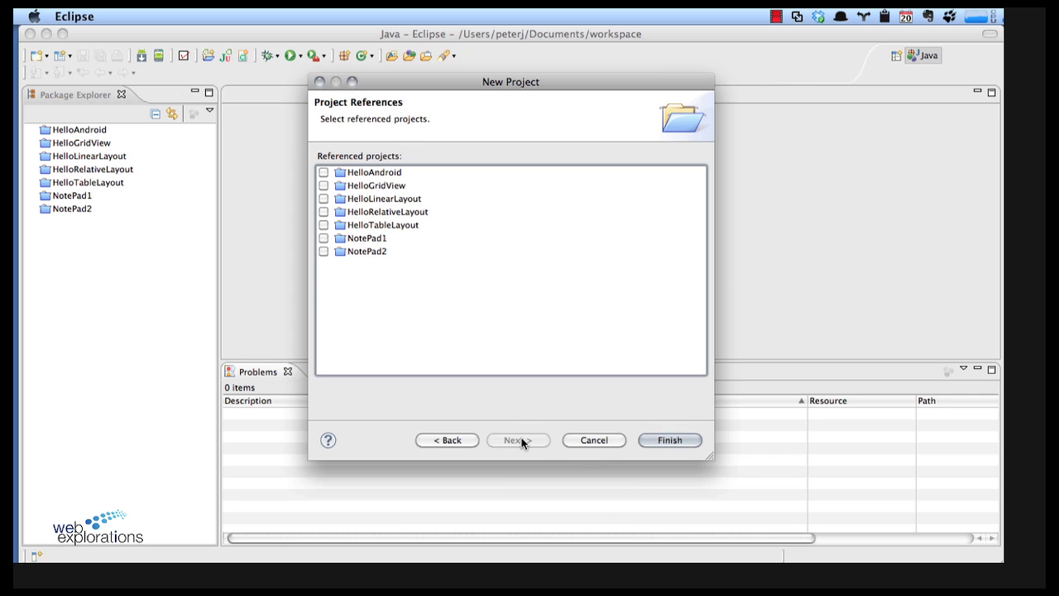
pyautogui.moveTo(530, 441)
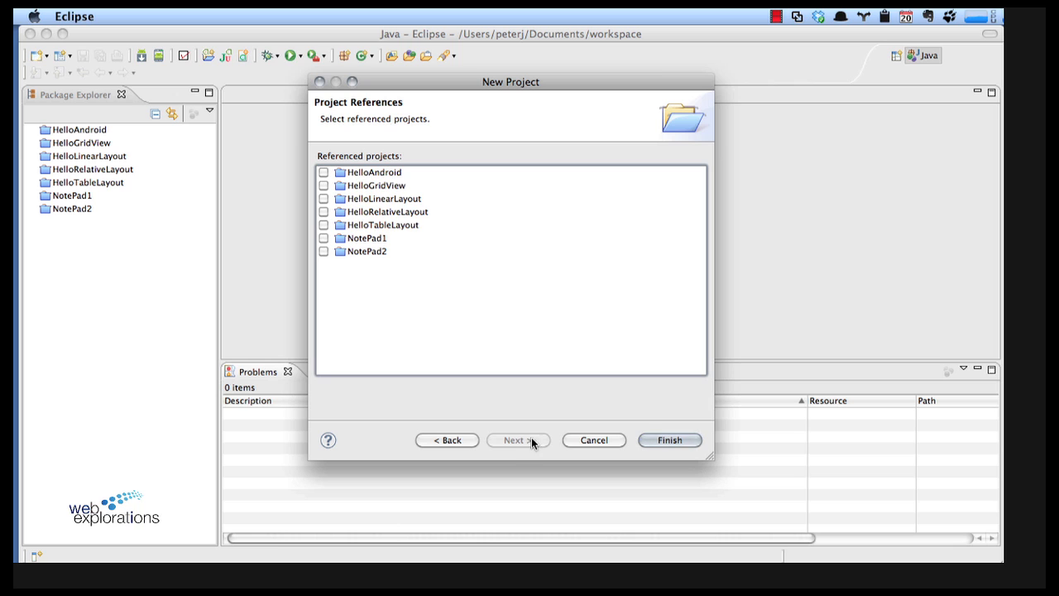
pyautogui.click(668, 440)
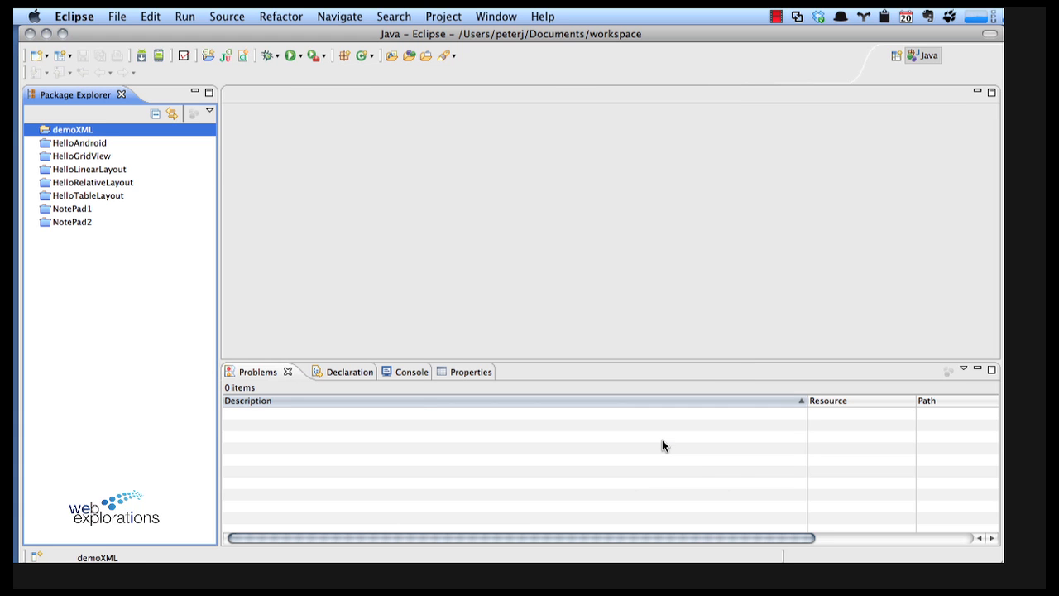
pyautogui.moveTo(79, 133)
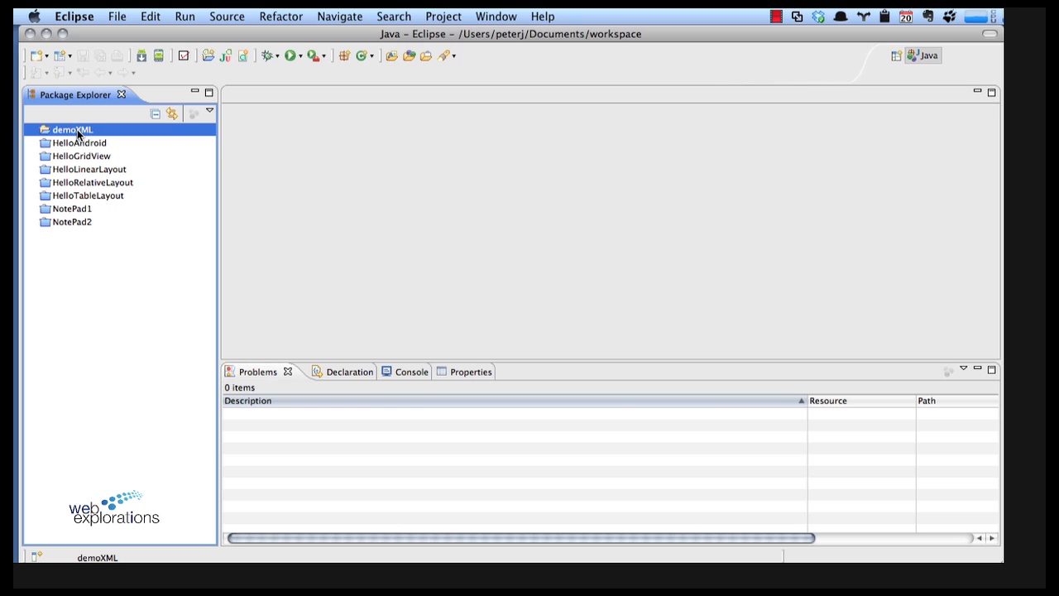
# - Add address.xml to demoXML using the default XML template
pyautogui.rightClick(73, 129)
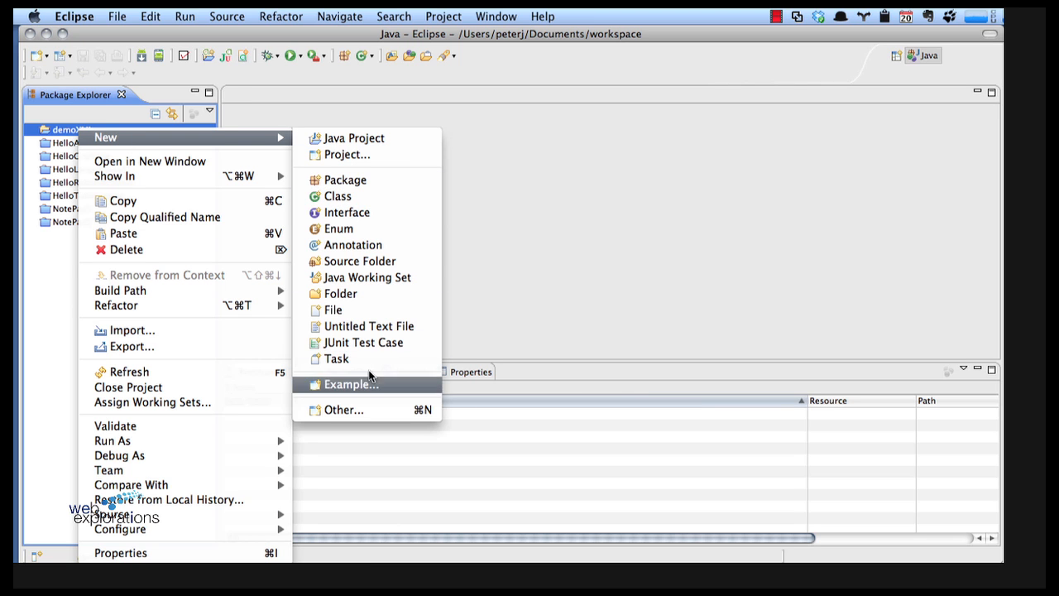
pyautogui.moveTo(343, 409)
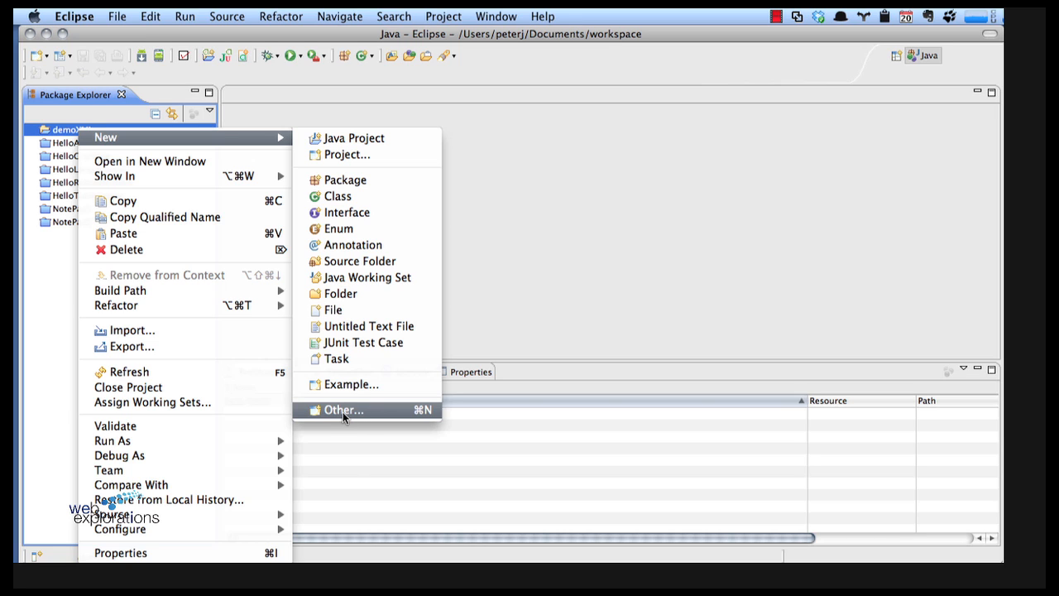
pyautogui.click(342, 410)
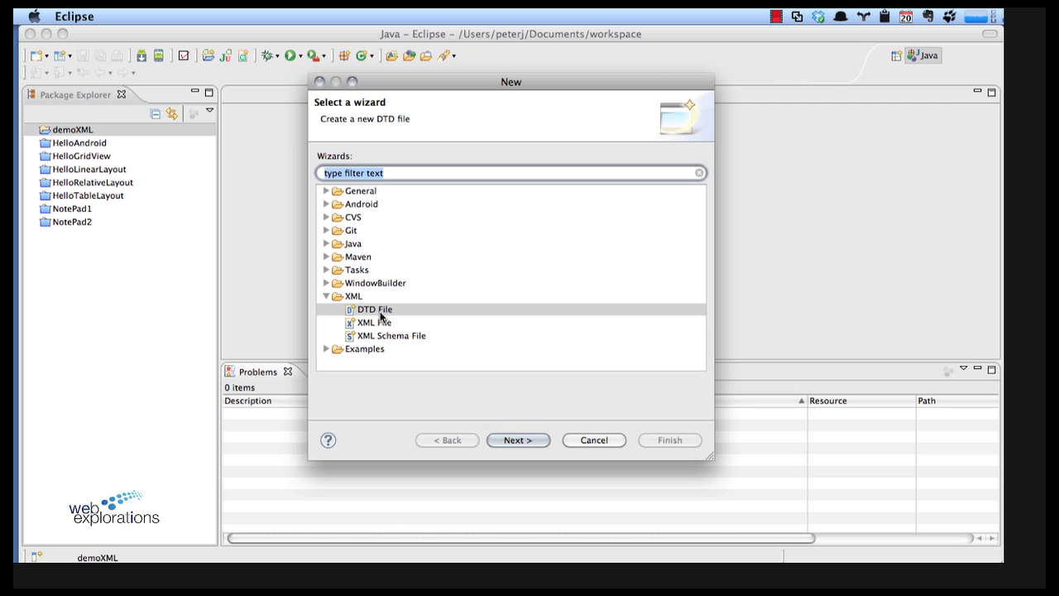
pyautogui.moveTo(371, 325)
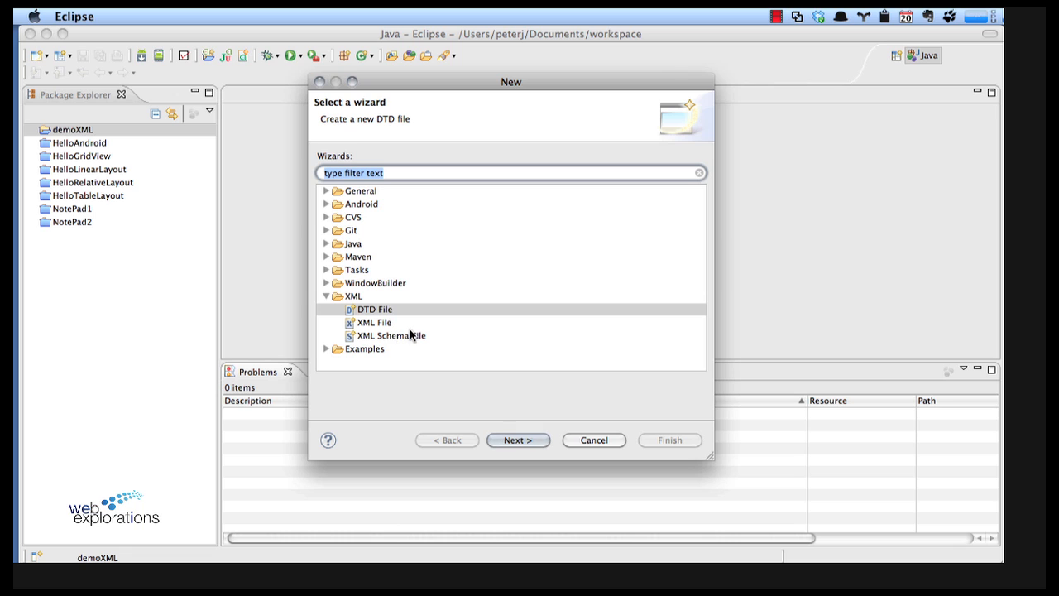
pyautogui.click(376, 322)
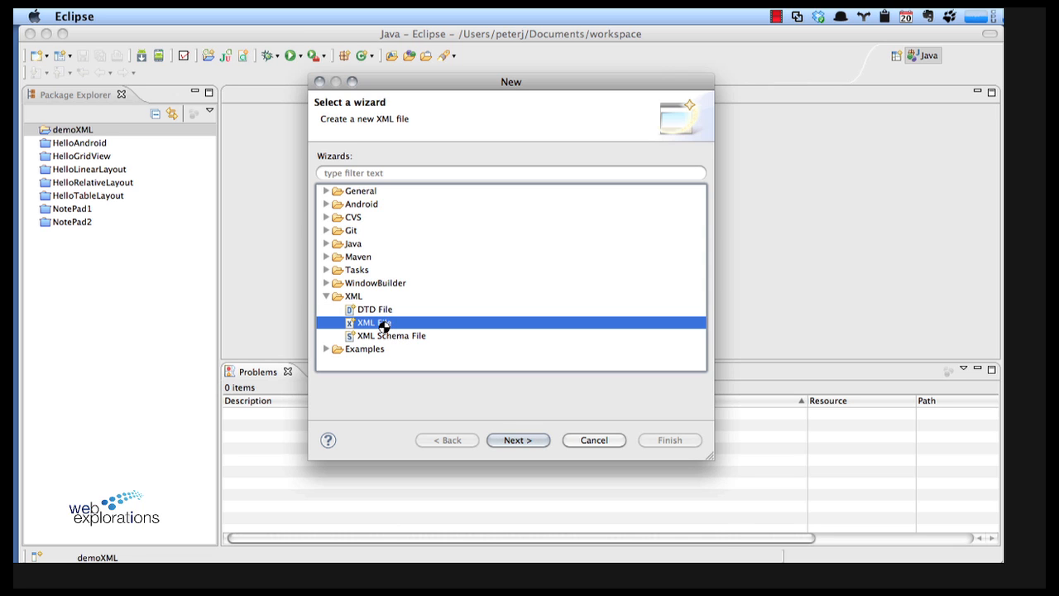
pyautogui.click(518, 439)
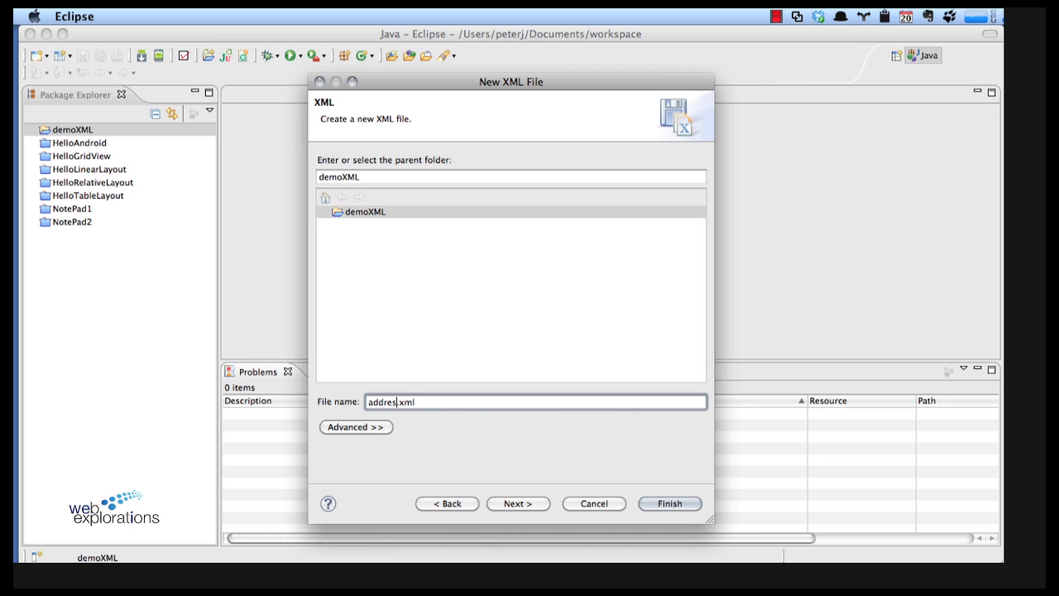
pyautogui.write('s')
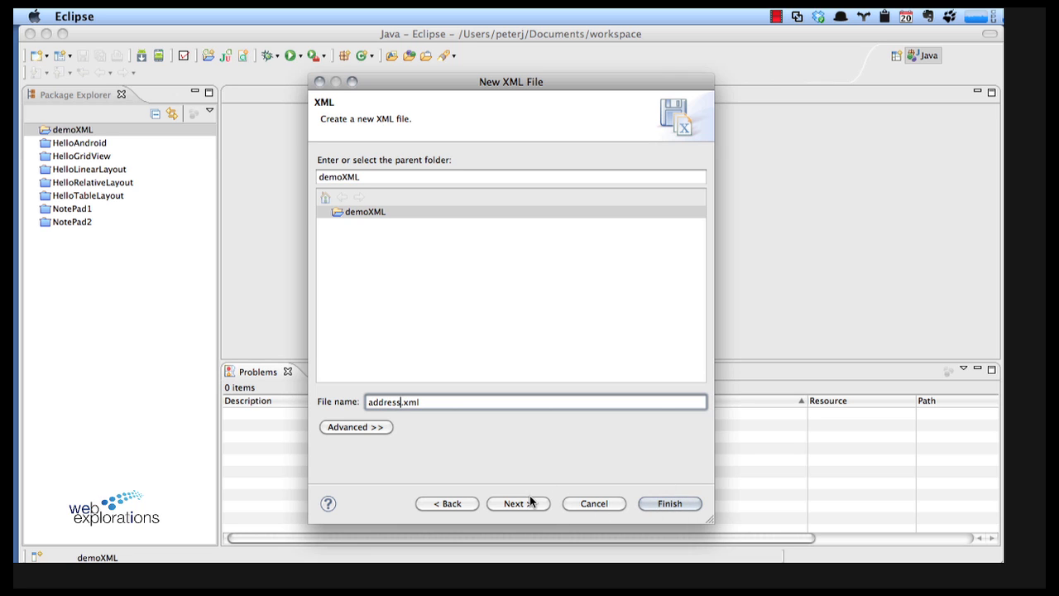
pyautogui.click(518, 503)
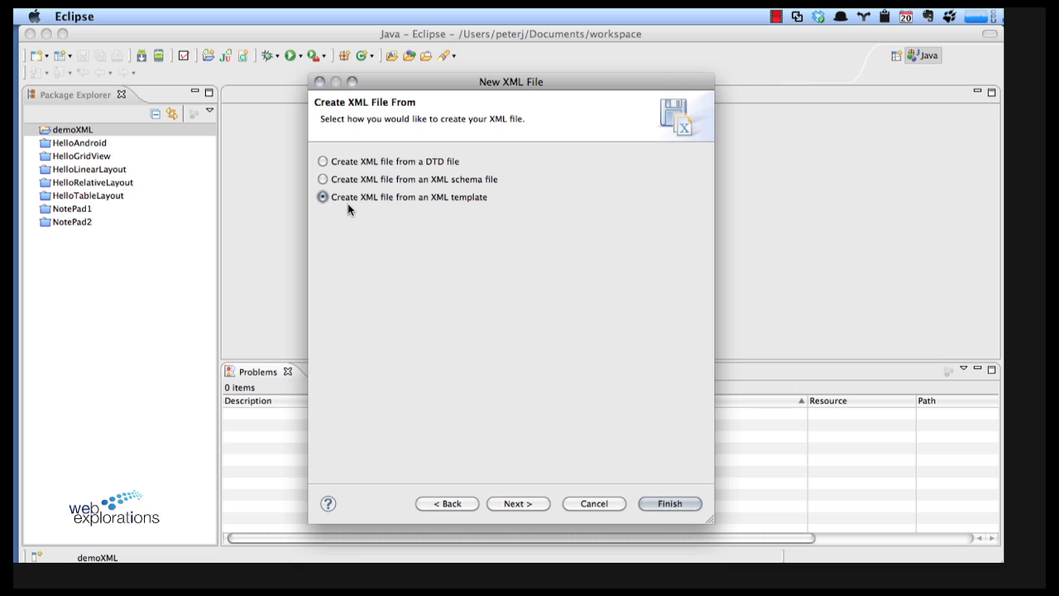
pyautogui.moveTo(509, 221)
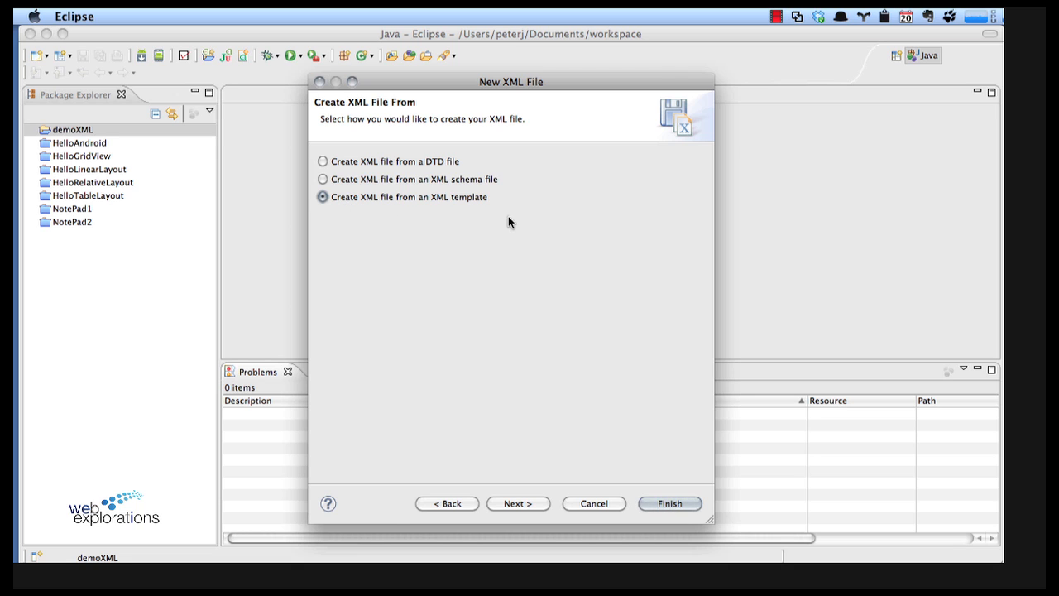
pyautogui.click(669, 503)
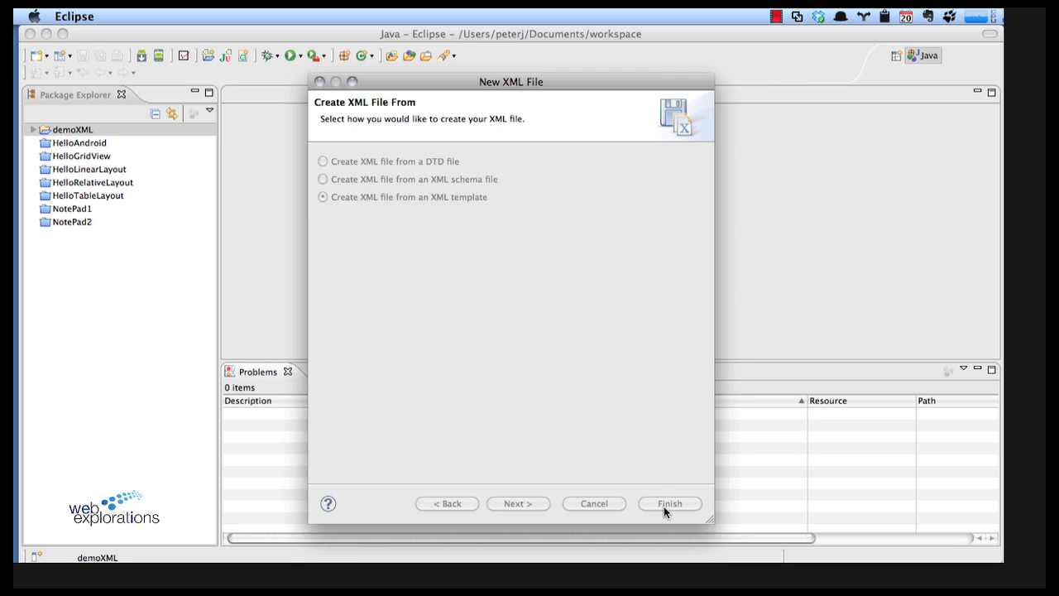
pyautogui.click(670, 503)
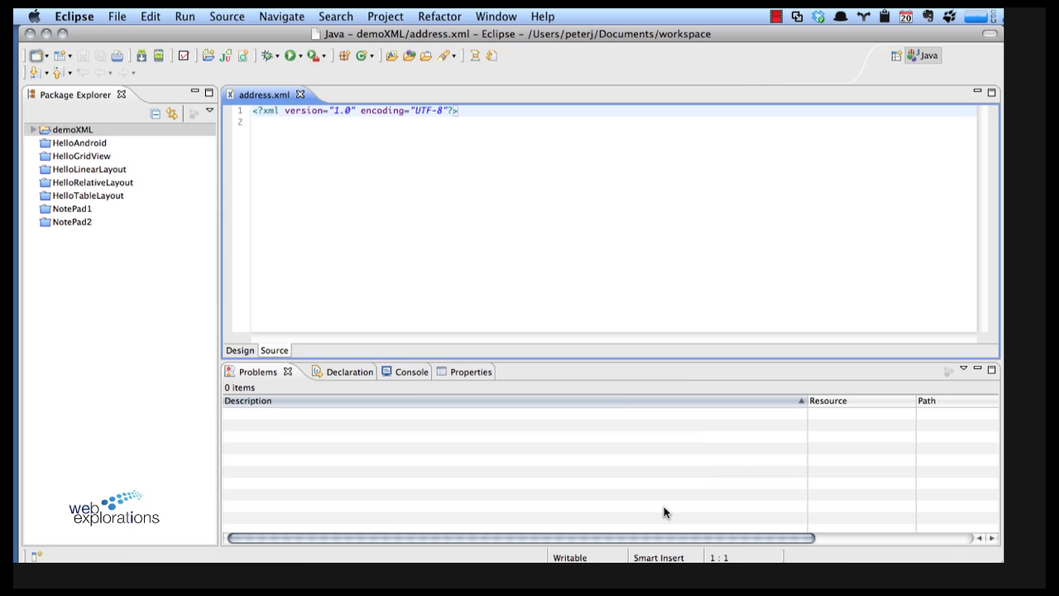
# - Expand demoXML to reveal address.xml in the project tree
pyautogui.click(33, 129)
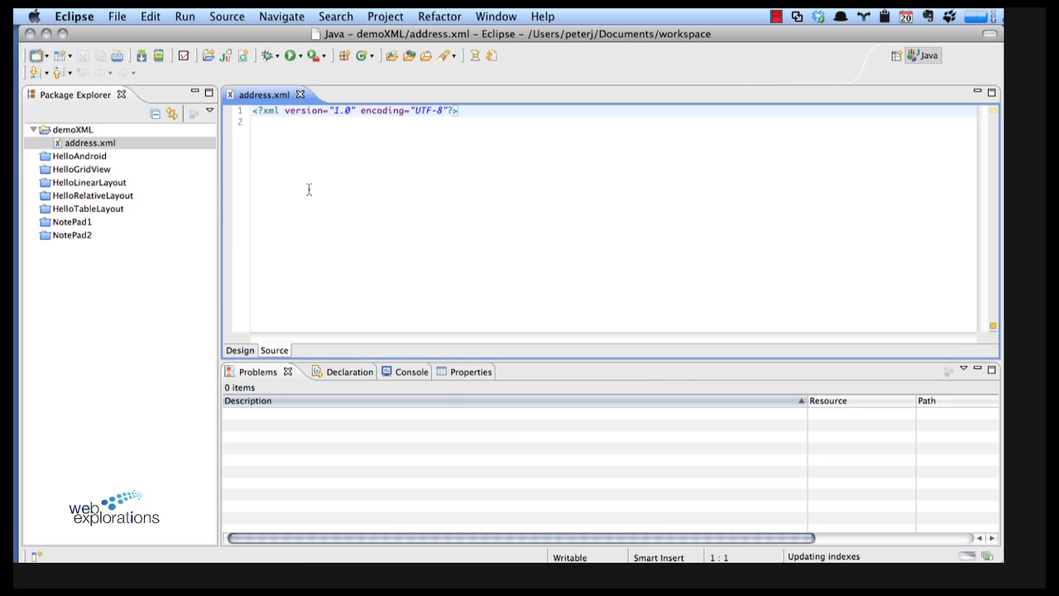
pyautogui.moveTo(331, 183)
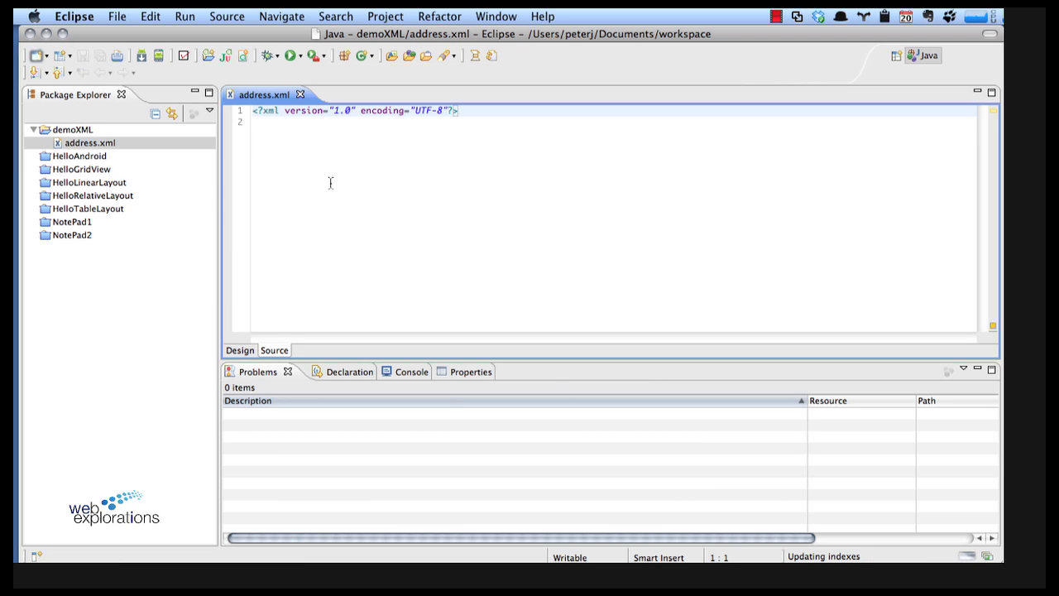
pyautogui.moveTo(335, 203)
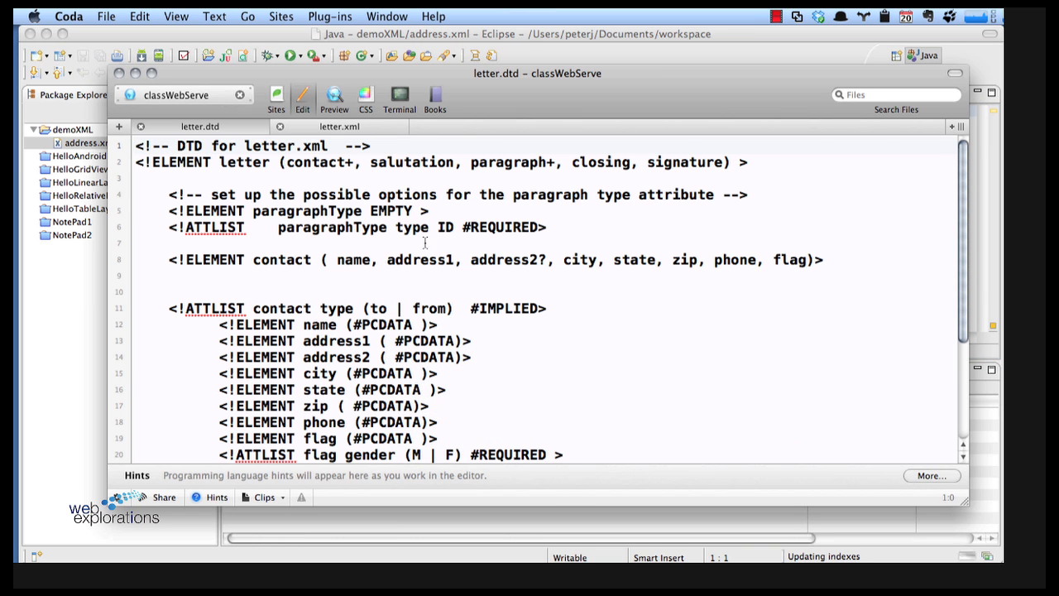
# - Copy all of Coda's letter.xml markup into address.xml
pyautogui.click(339, 125)
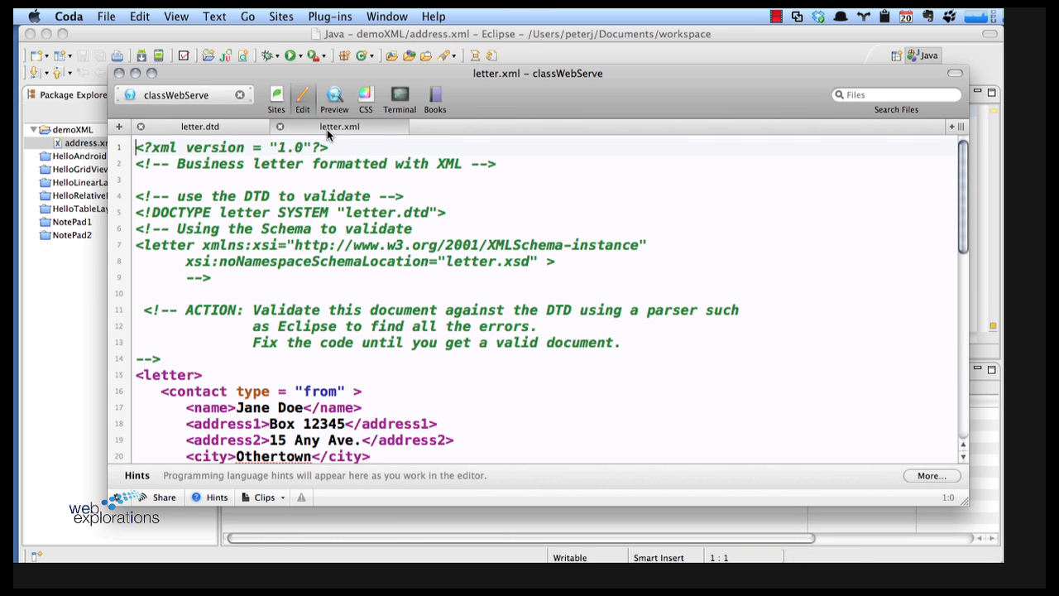
pyautogui.press('cmd+a')
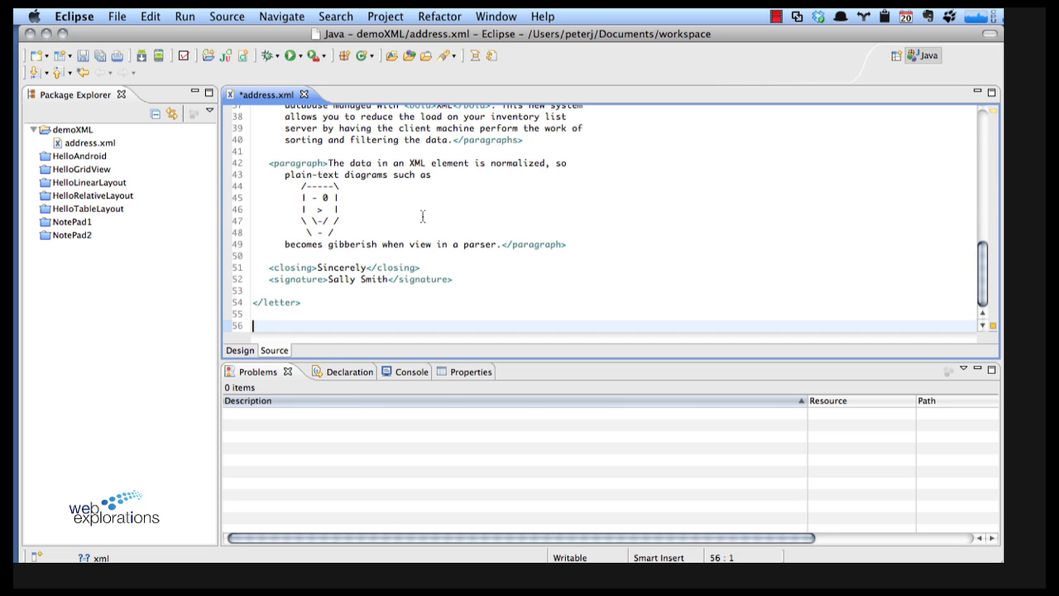
# - Highlight the schema comment block (lines 6–14) in address.xml, deselect it, and save
pyautogui.scroll(3)
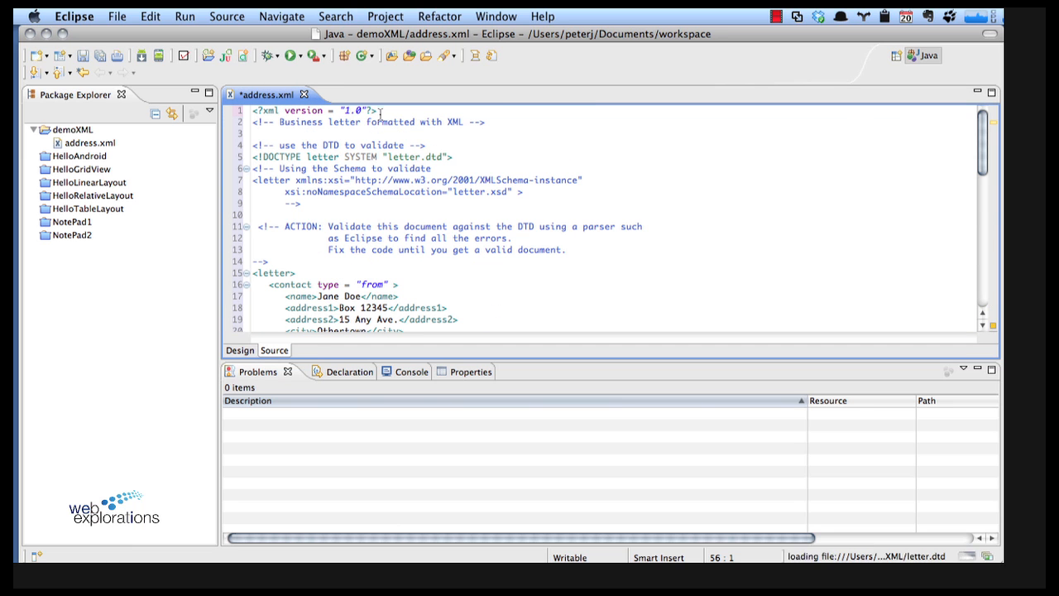
pyautogui.click(275, 121)
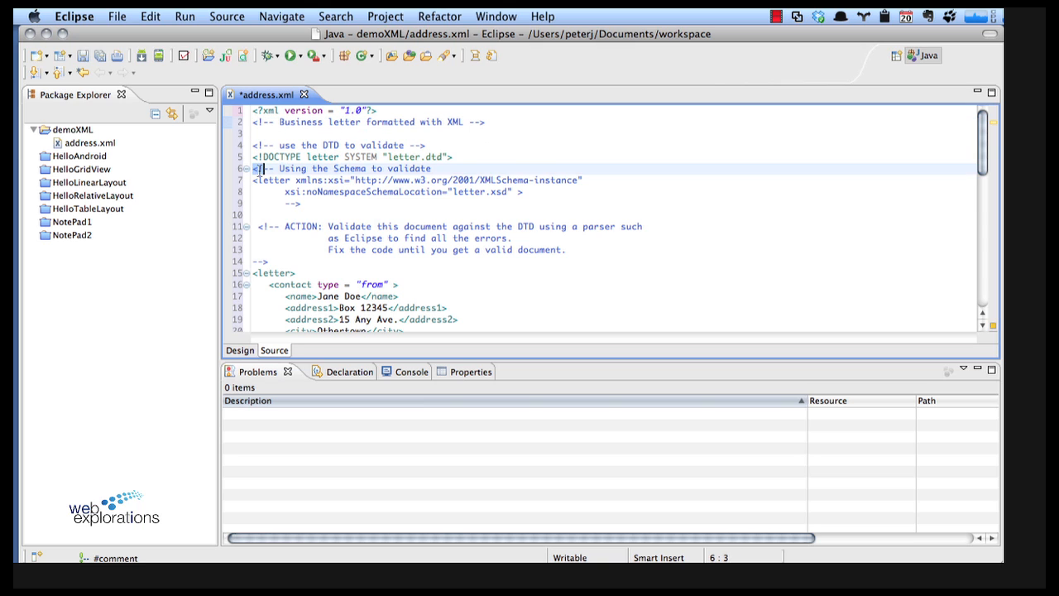
pyautogui.moveTo(252, 168); pyautogui.dragTo(567, 249)
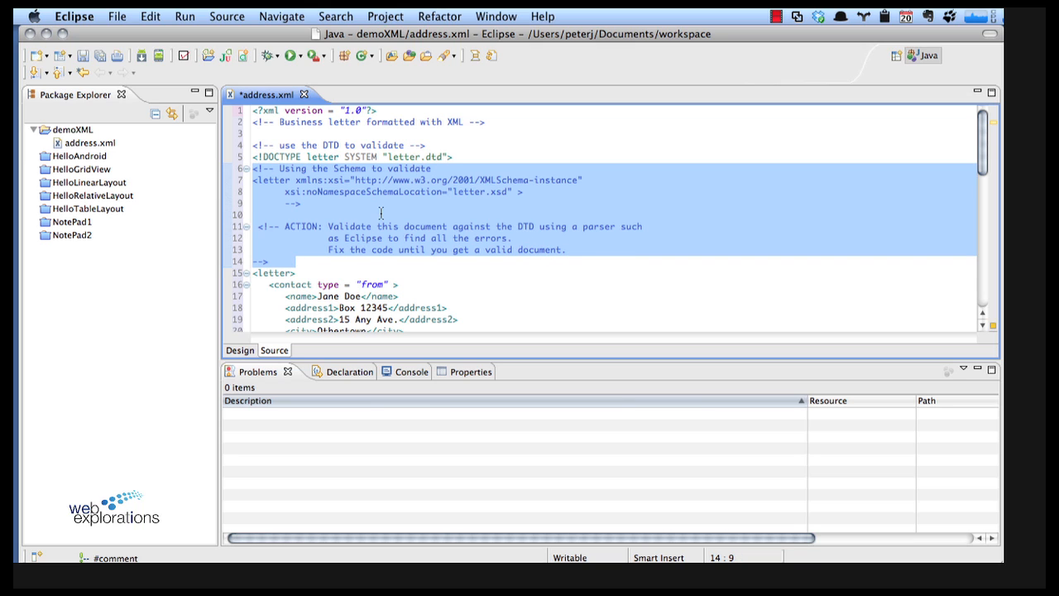
pyautogui.click(345, 191)
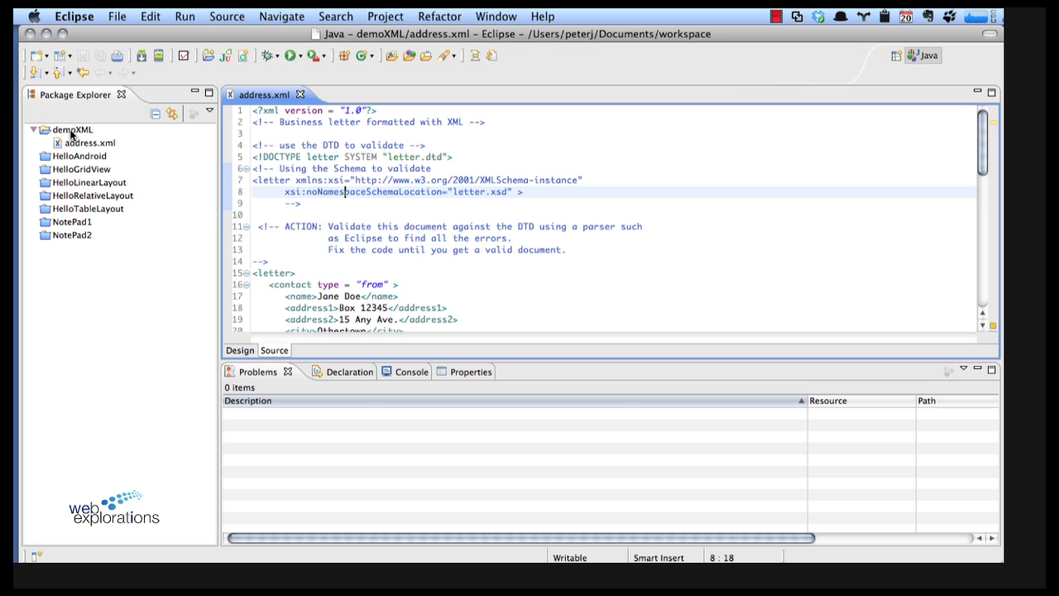
# - Add a DTD file with the default name NewFile.dtd to demoXML
pyautogui.rightClick(73, 129)
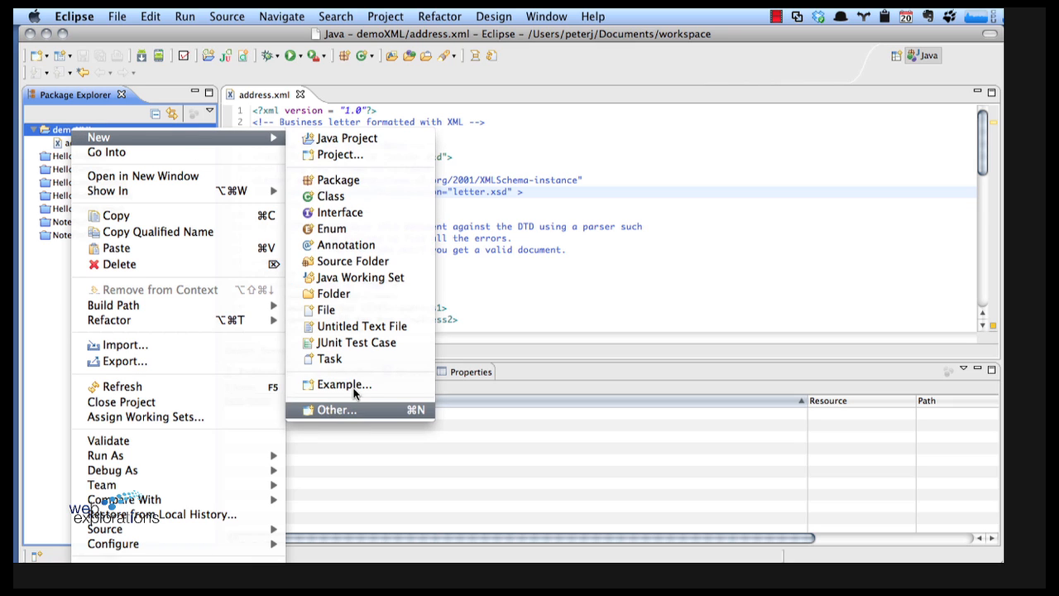
pyautogui.click(337, 409)
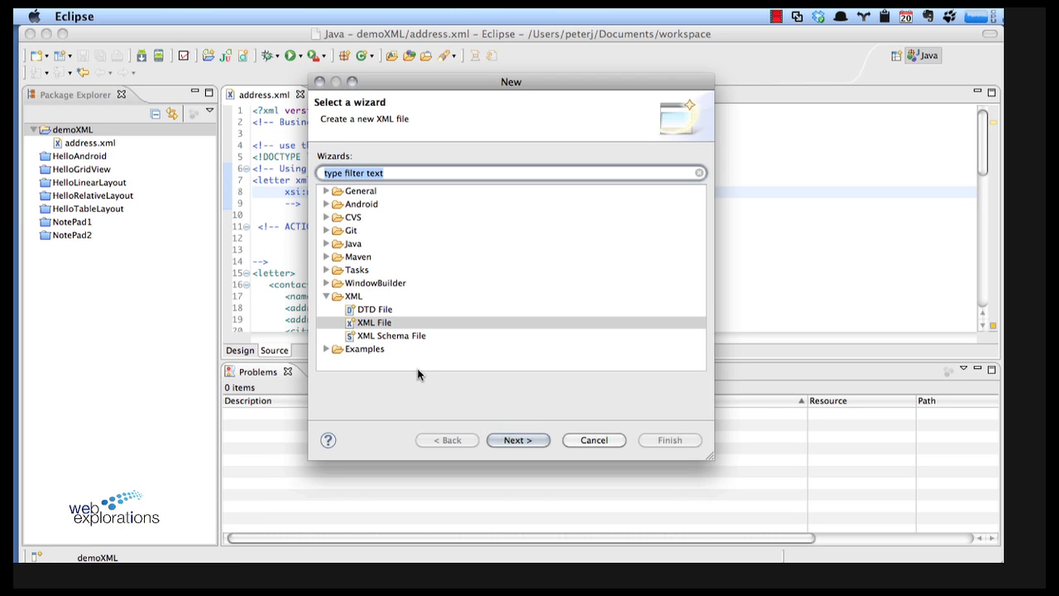
pyautogui.click(374, 308)
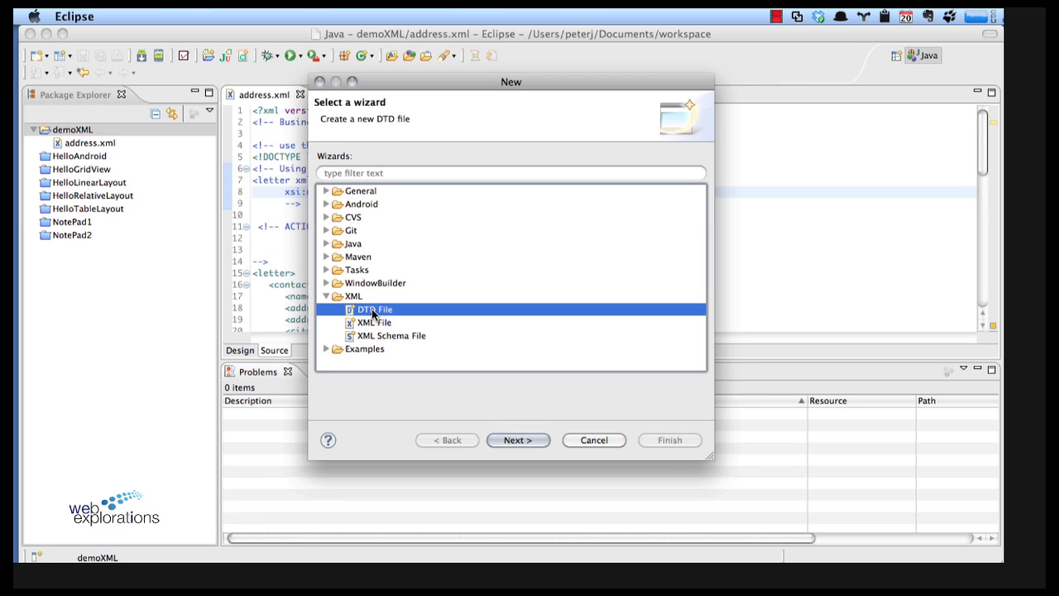
pyautogui.click(518, 439)
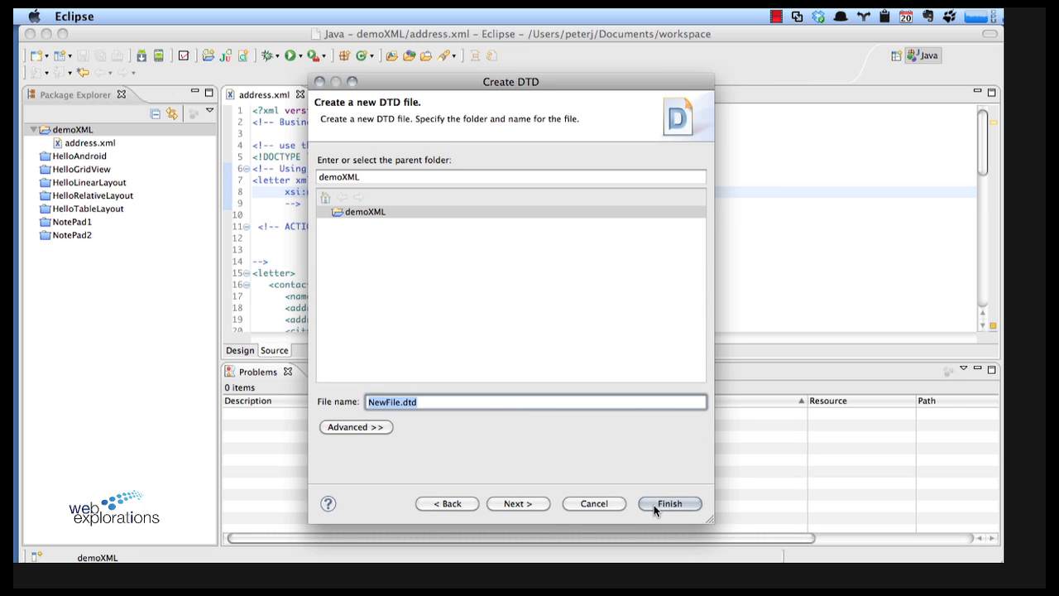
pyautogui.click(669, 503)
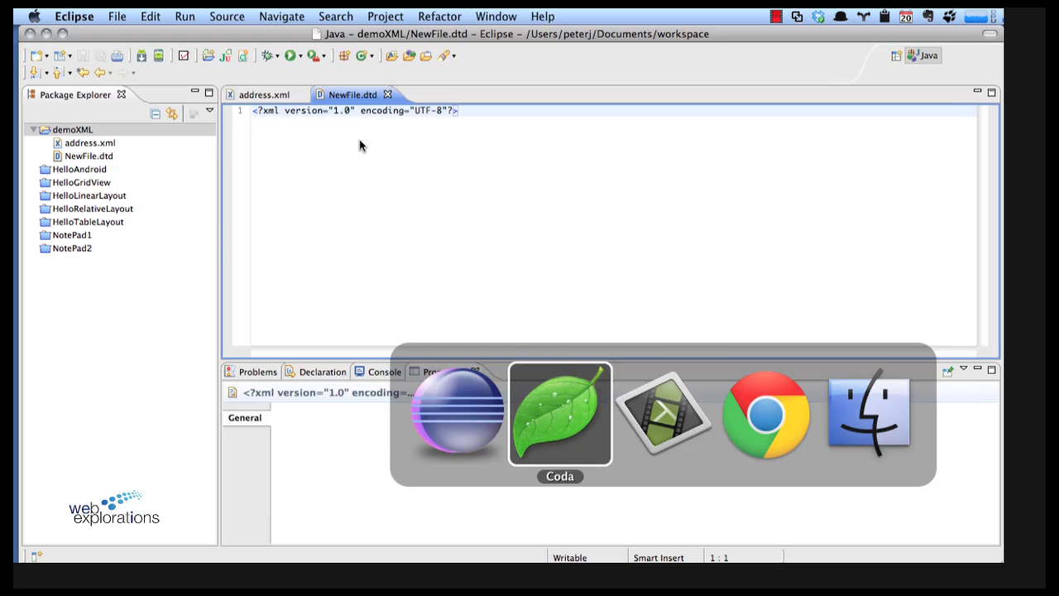
# - Paste Coda's letter.dtd definitions into NewFile.dtd and save
pyautogui.click(560, 413)
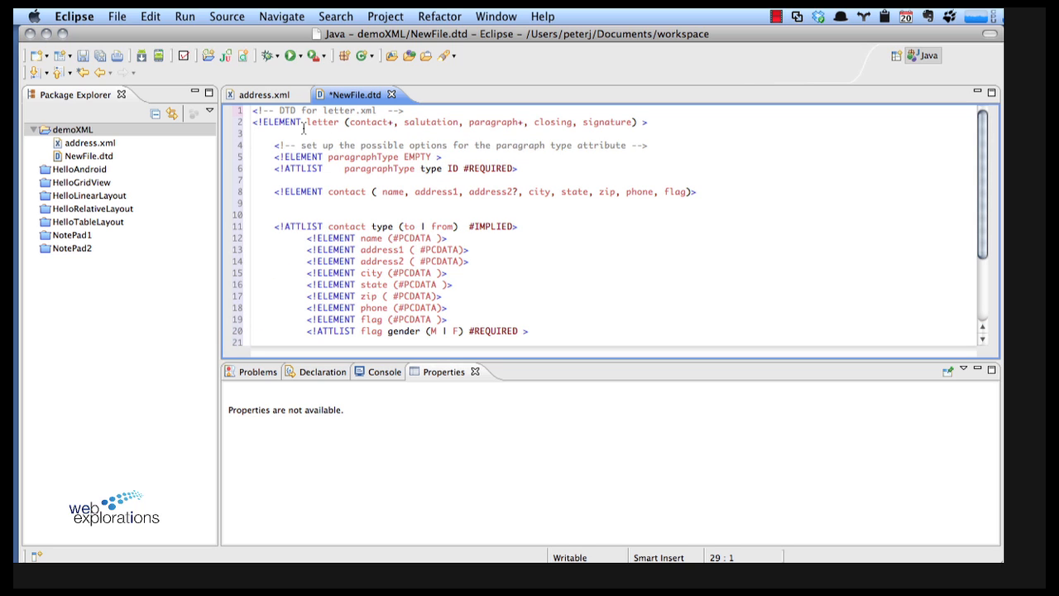
pyautogui.moveTo(383, 165)
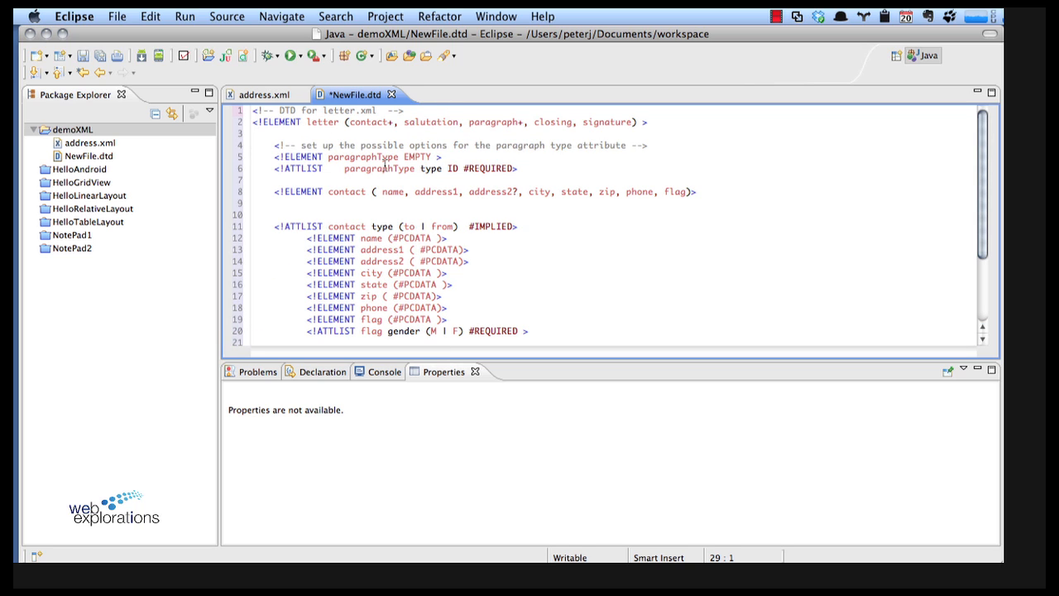
pyautogui.press('cmd+s')
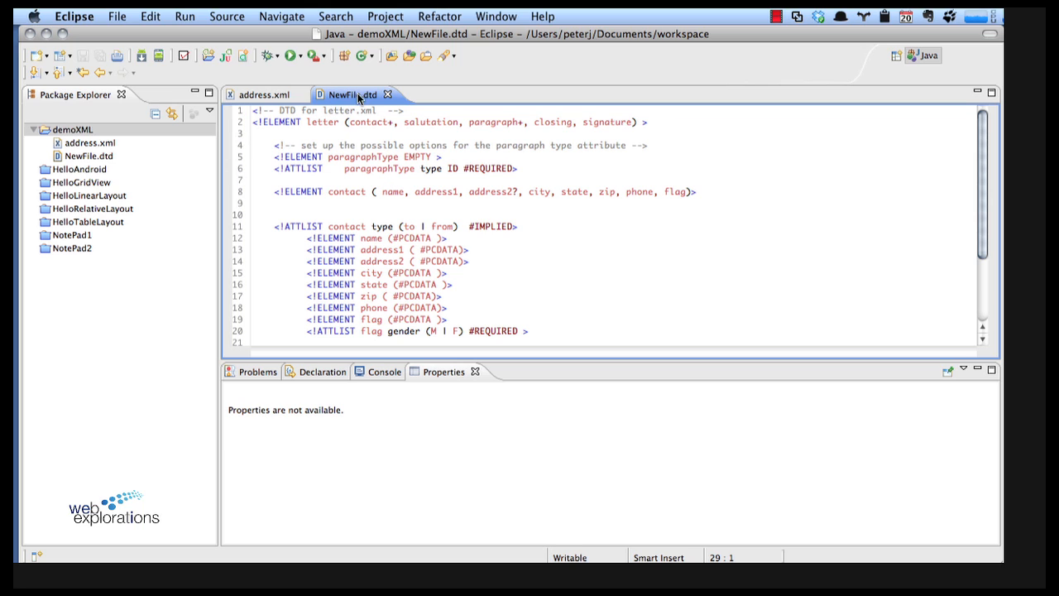
pyautogui.moveTo(357, 94)
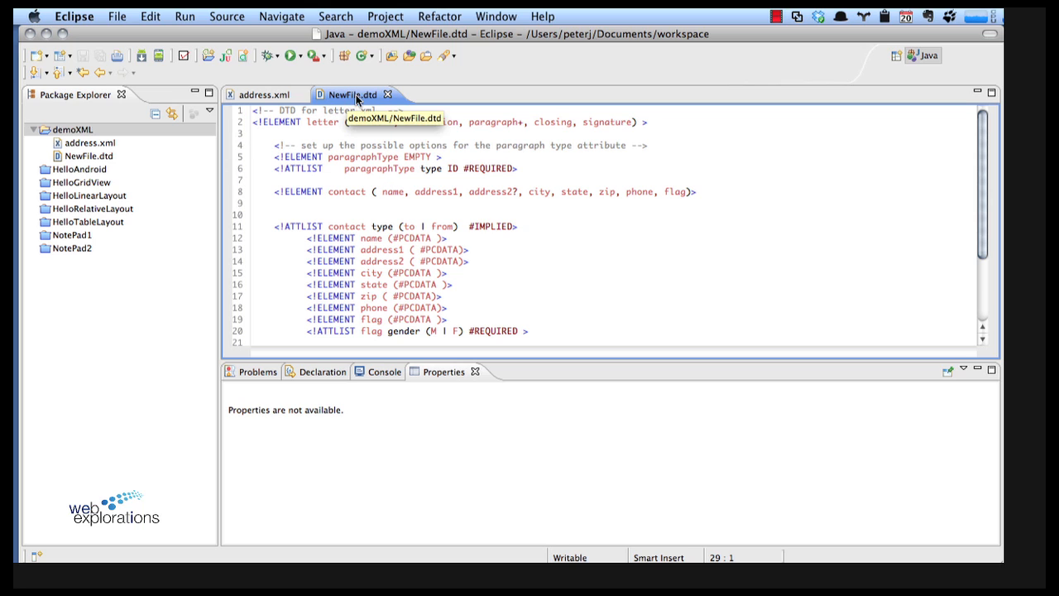
pyautogui.moveTo(346, 102)
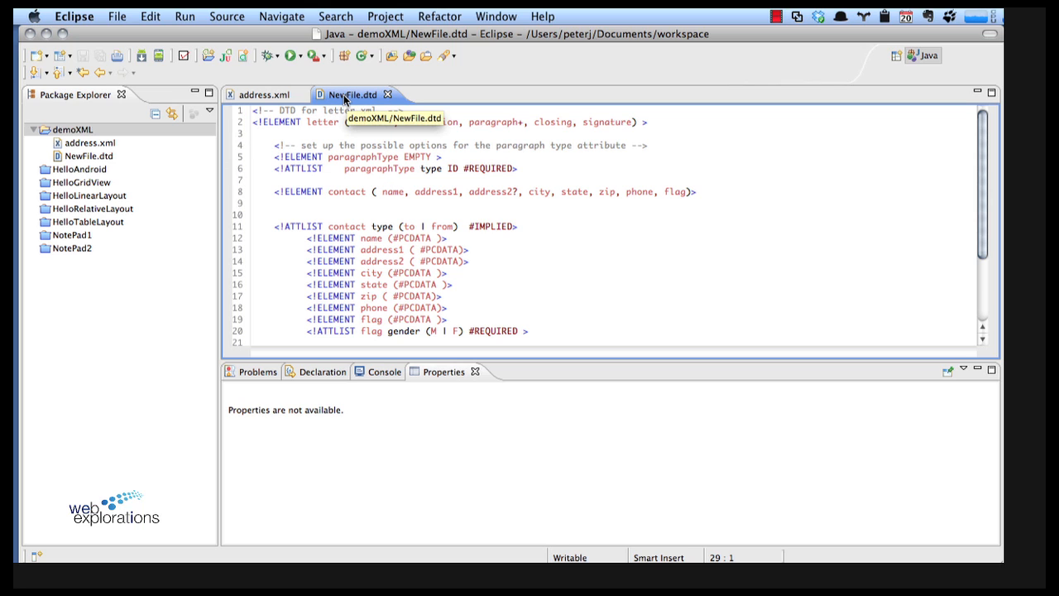
pyautogui.moveTo(90, 156)
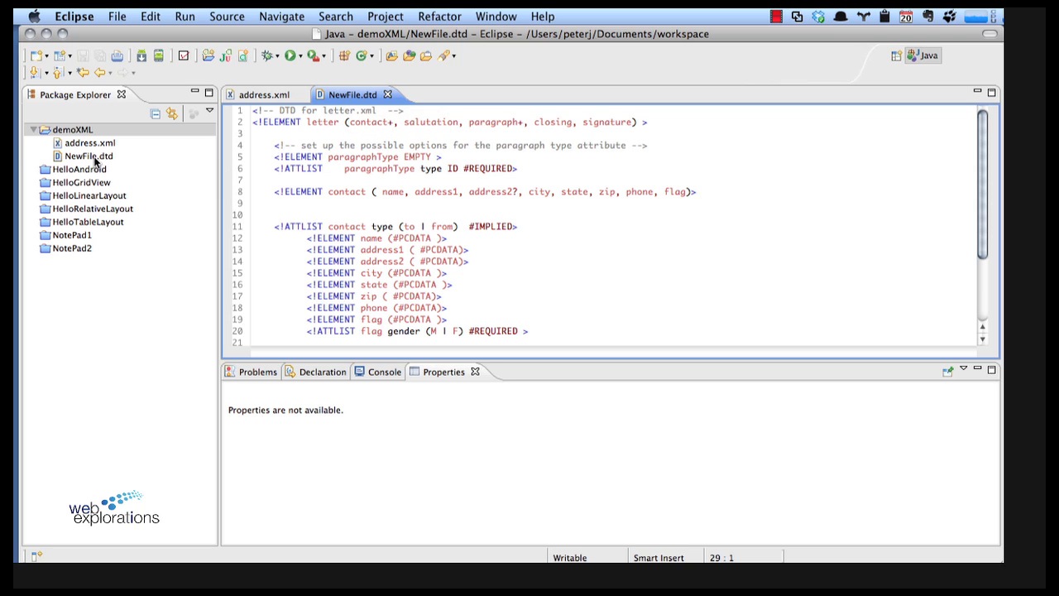
# - Rename NewFile.dtd to letter.dtd and begin renaming address.xml
pyautogui.rightClick(90, 155)
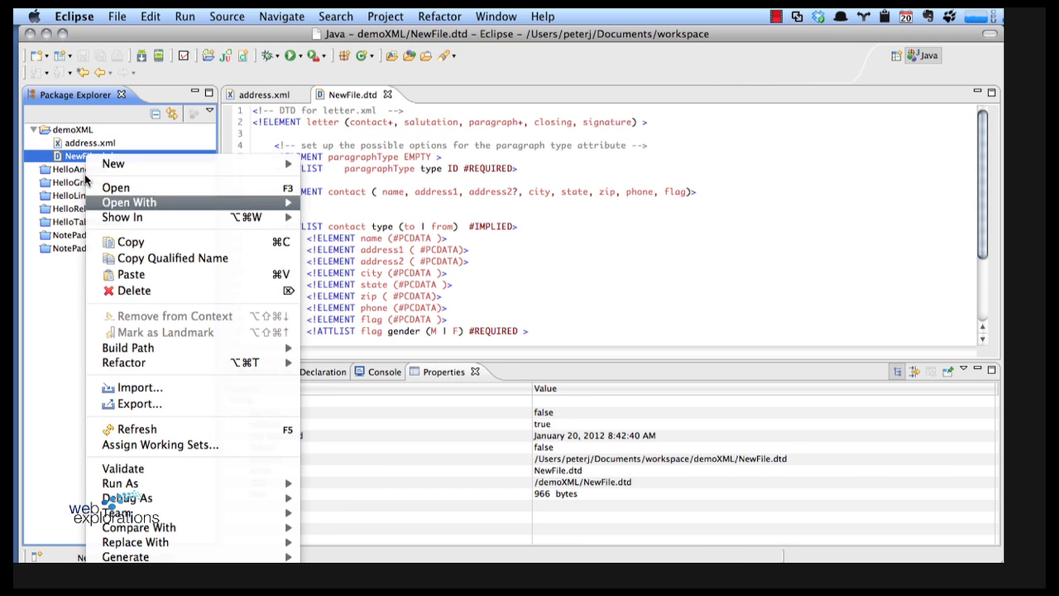
pyautogui.moveTo(124, 363)
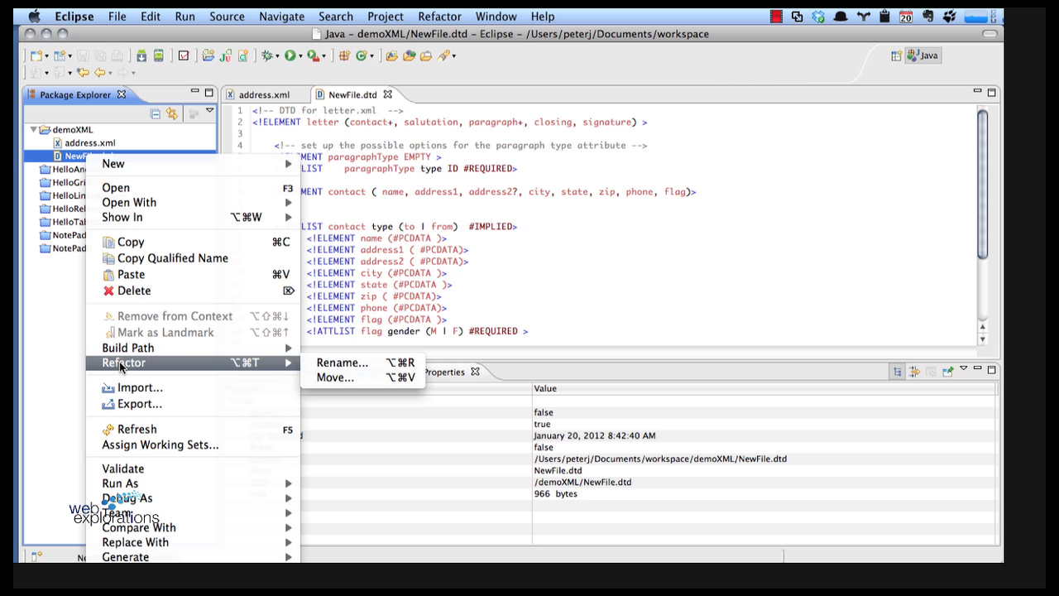
pyautogui.moveTo(342, 362)
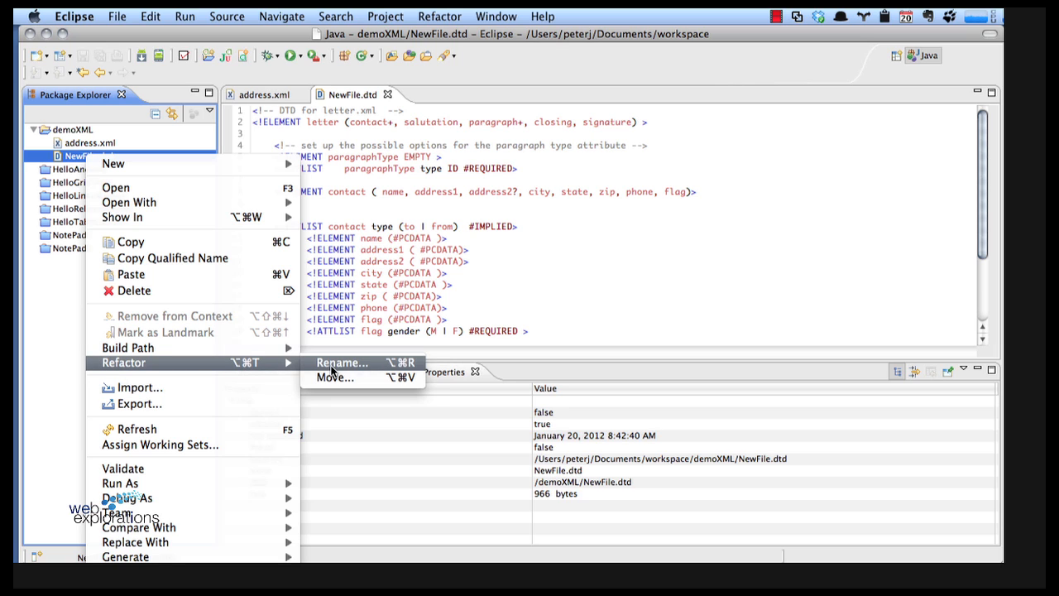
pyautogui.click(342, 363)
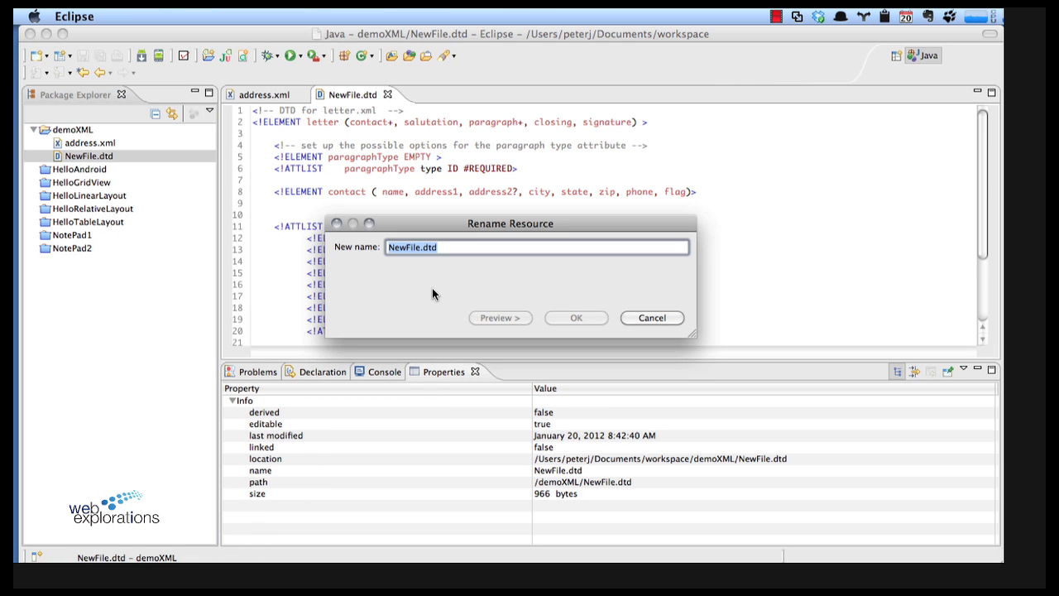
pyautogui.write('letter.dt')
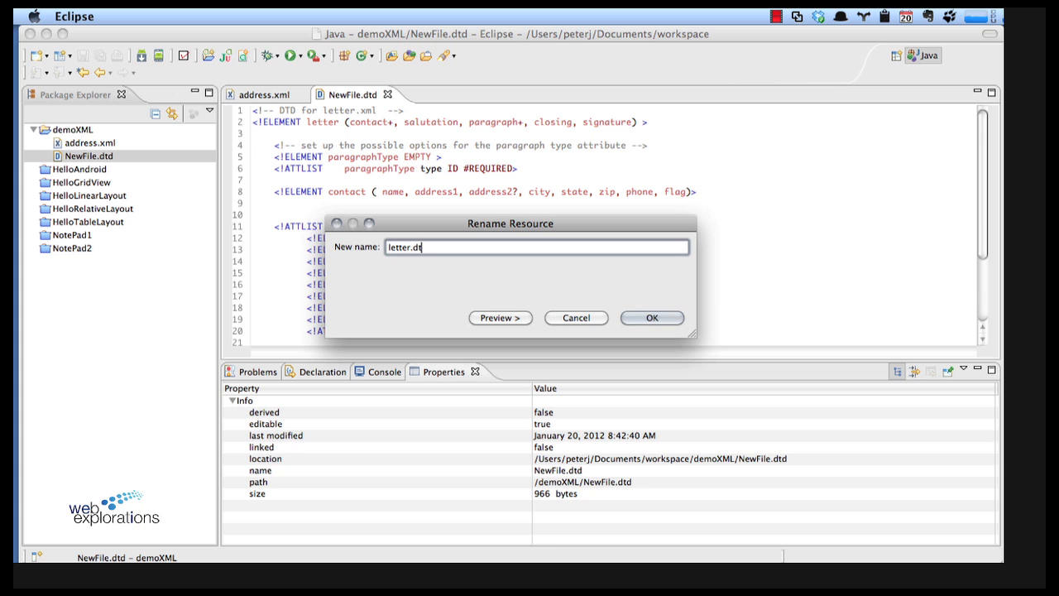
pyautogui.click(651, 318)
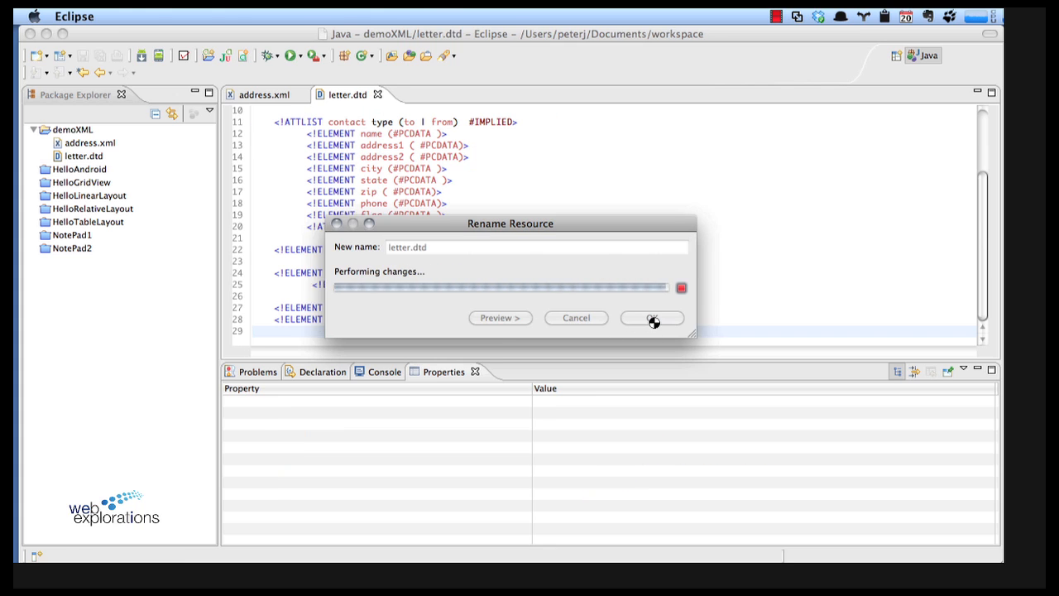
pyautogui.click(652, 317)
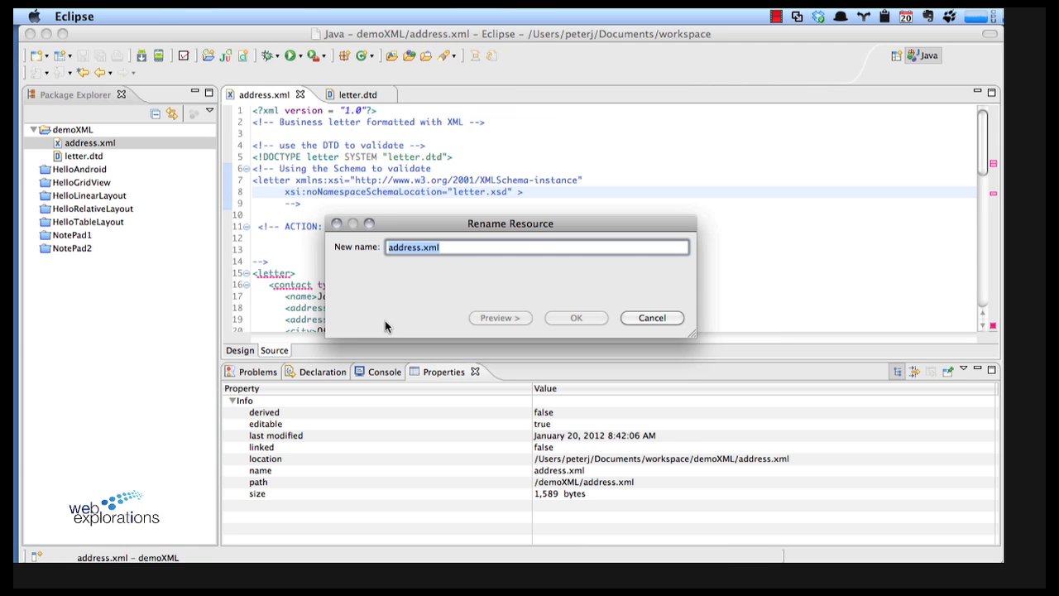
# - Rename address.xml to letter.xml and select it in the project
pyautogui.write('let')
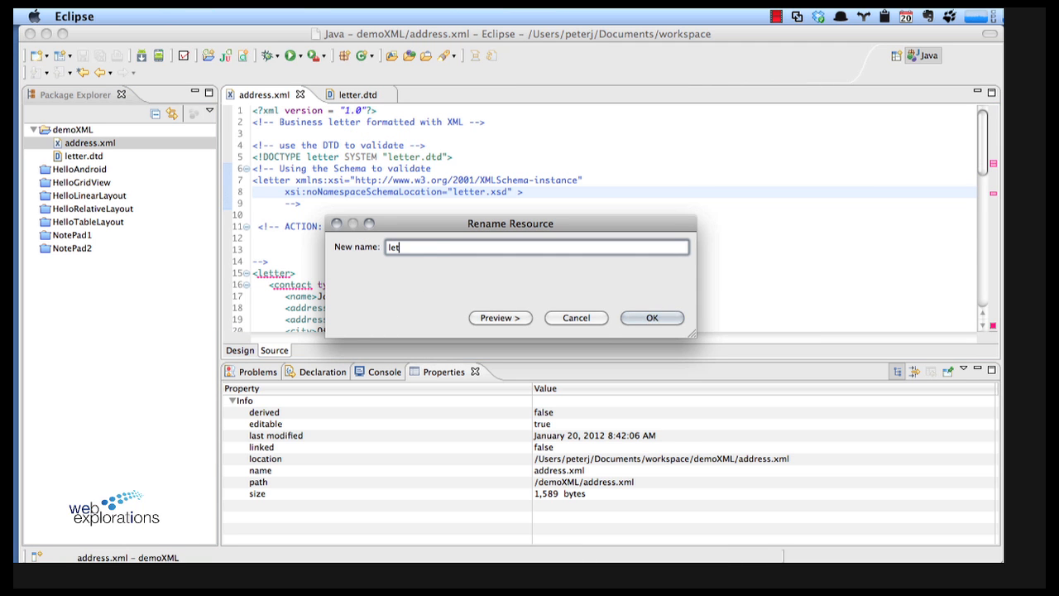
pyautogui.click(651, 318)
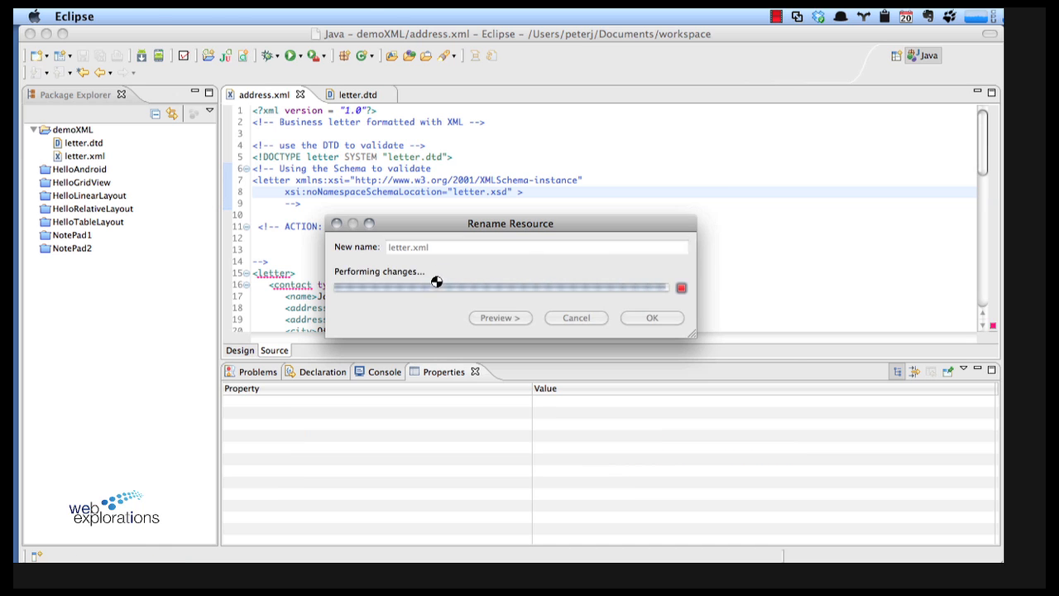
pyautogui.click(651, 318)
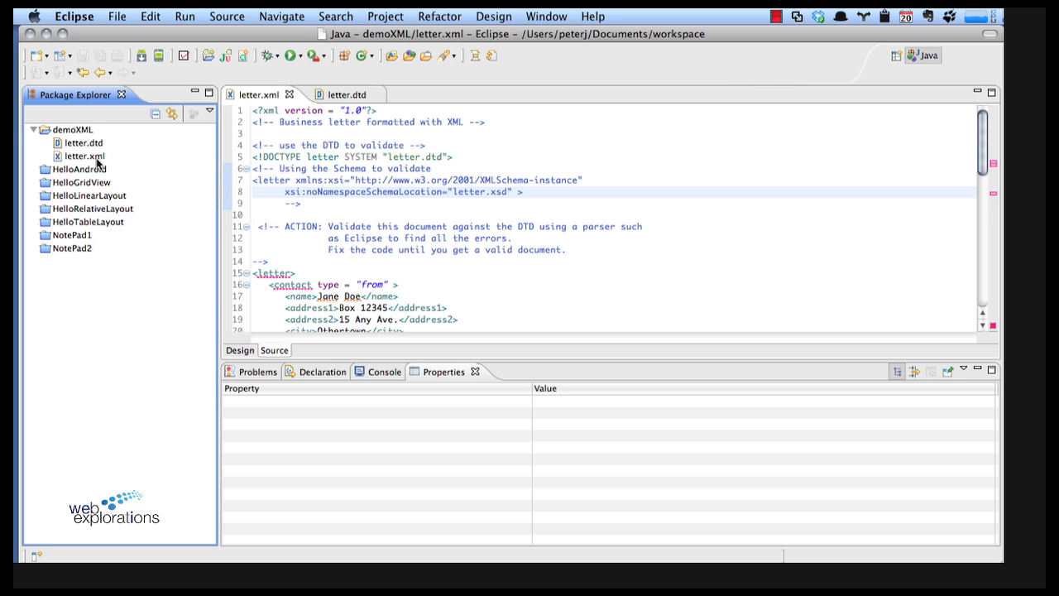
pyautogui.moveTo(465, 179)
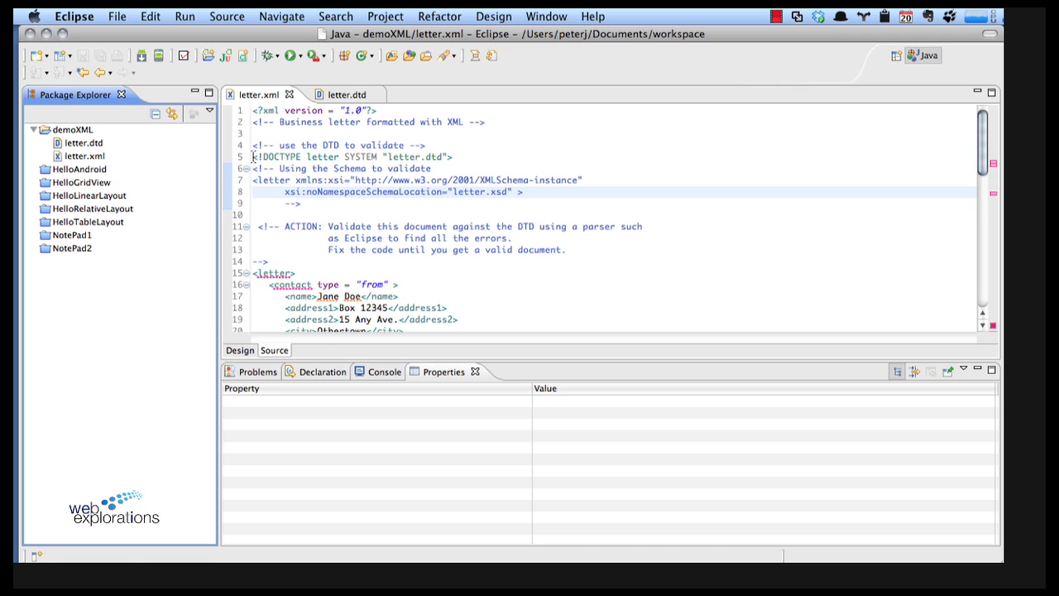
pyautogui.click(442, 156)
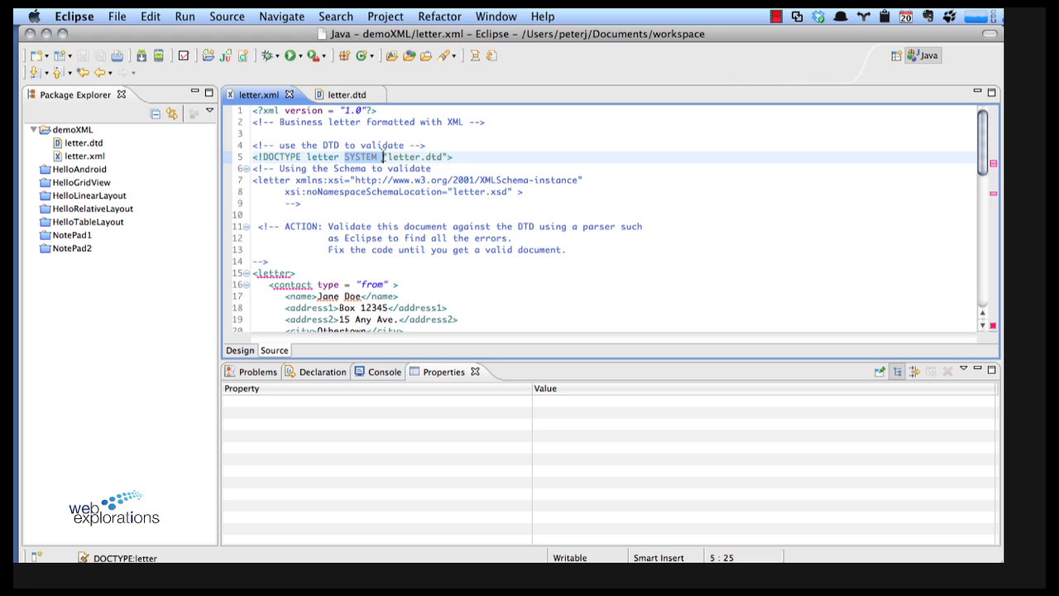
pyautogui.doubleClick(413, 157)
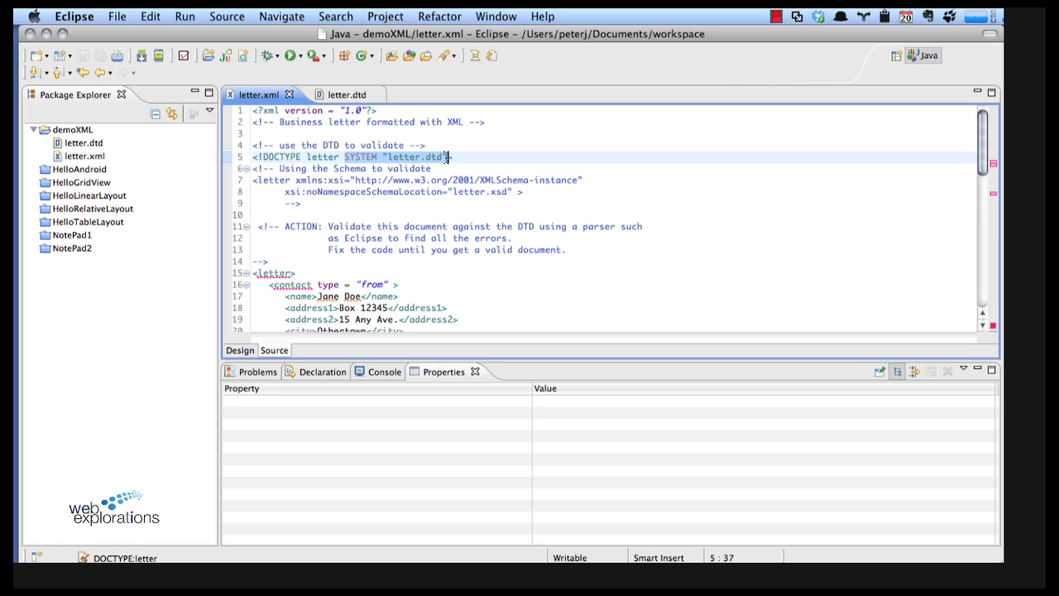
pyautogui.click(338, 95)
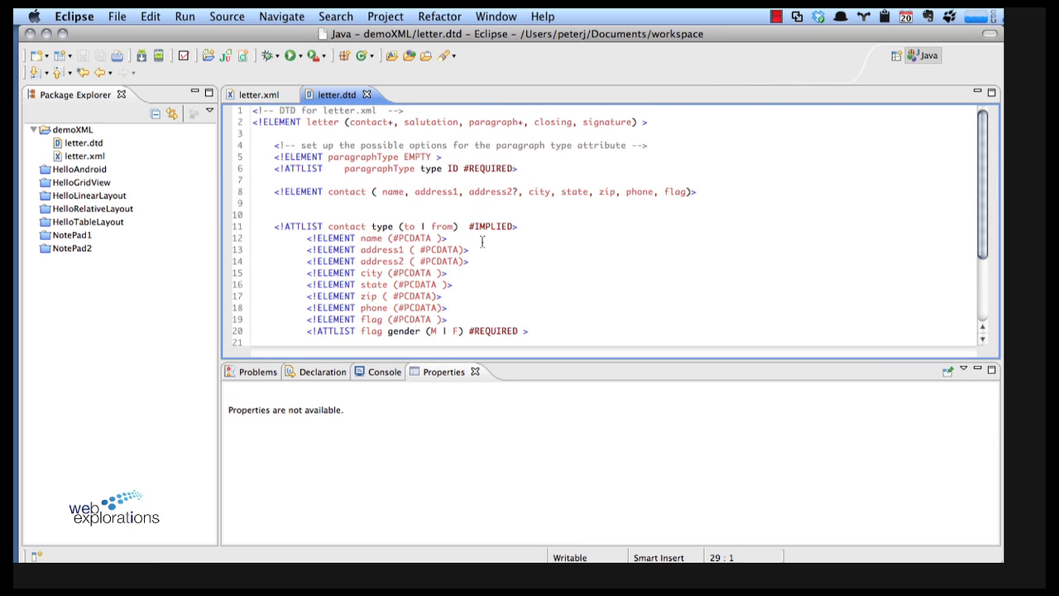
pyautogui.click(258, 94)
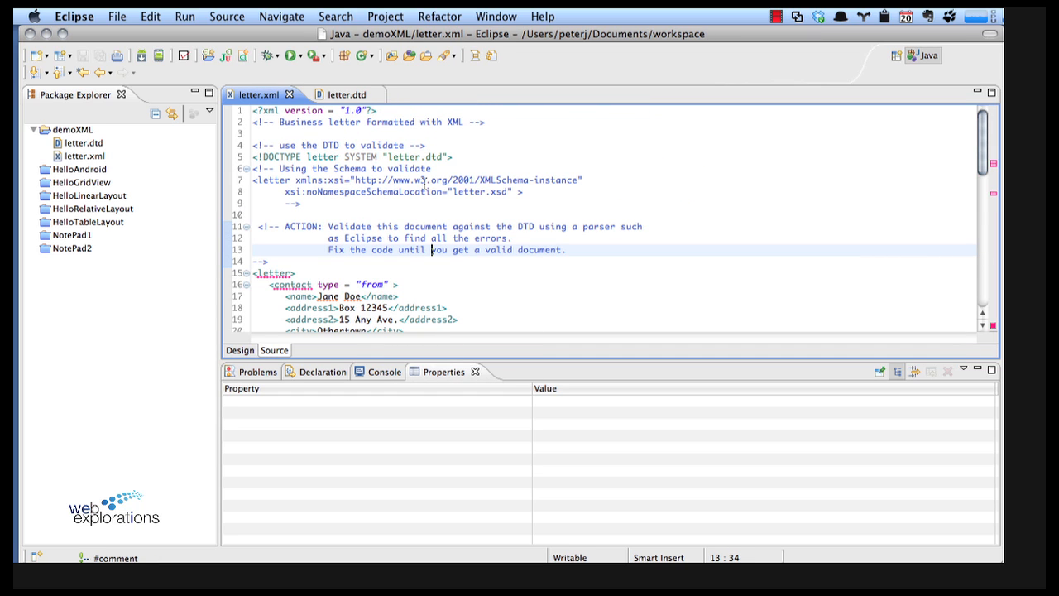
pyautogui.moveTo(362, 270)
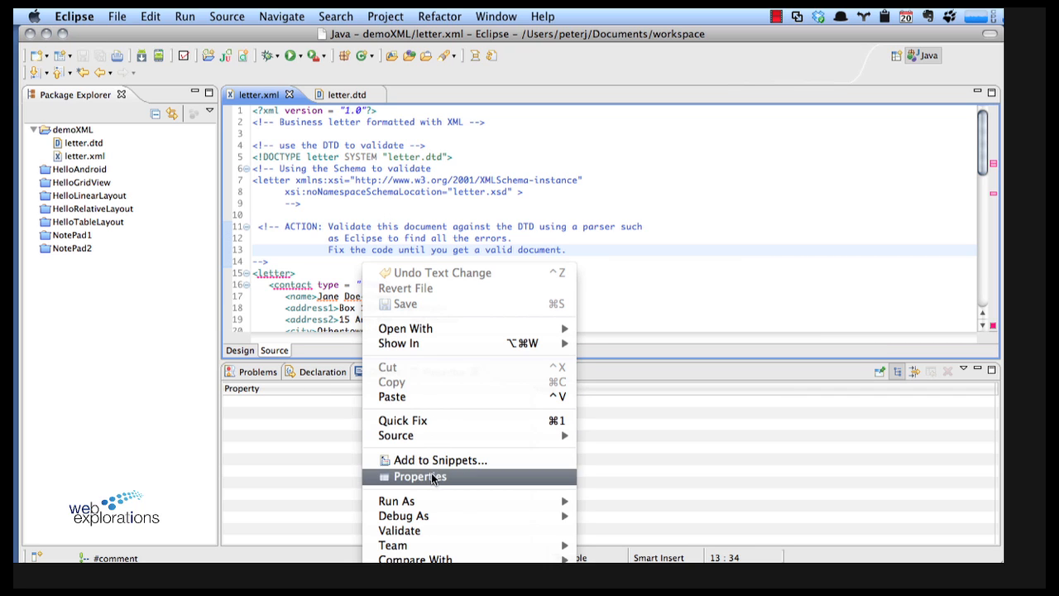
# - Validate letter.xml against its DTD and dismiss the results showing 3 errors
pyautogui.click(399, 531)
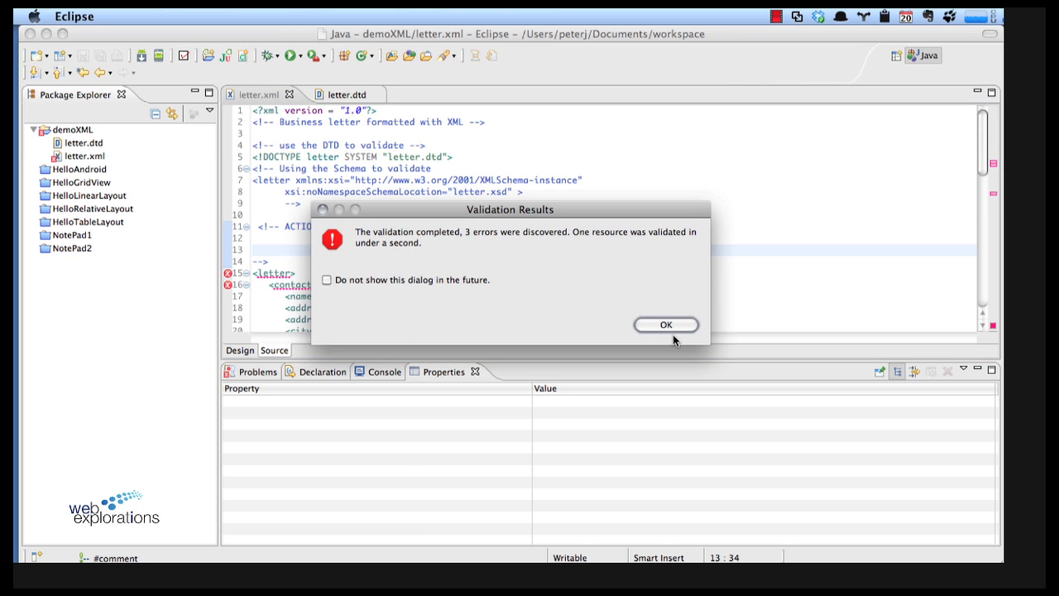
pyautogui.click(665, 324)
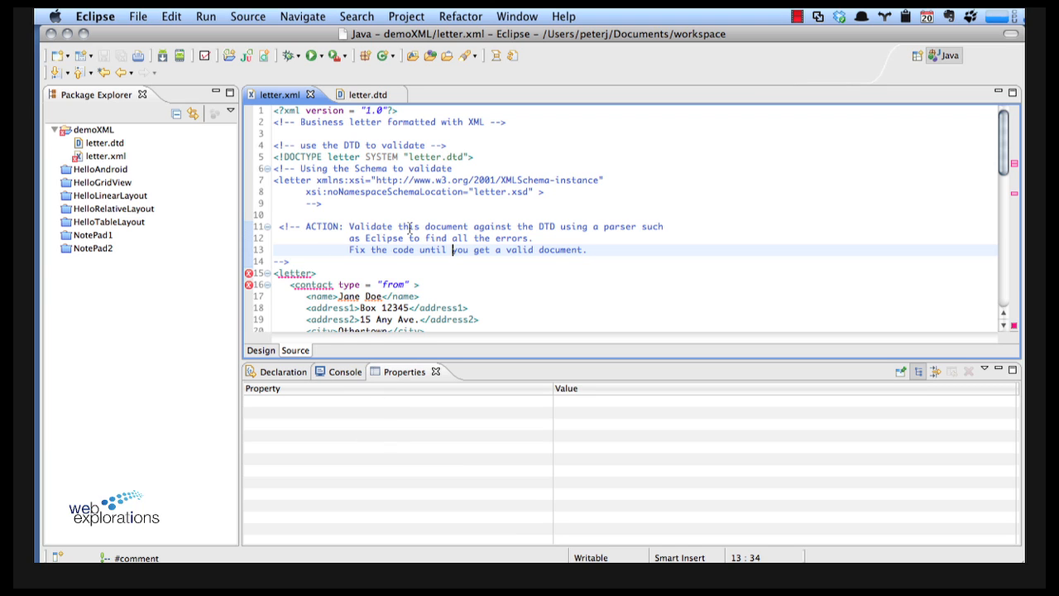
# - Show the Problems view listing the 3 validation errors
pyautogui.click(517, 15)
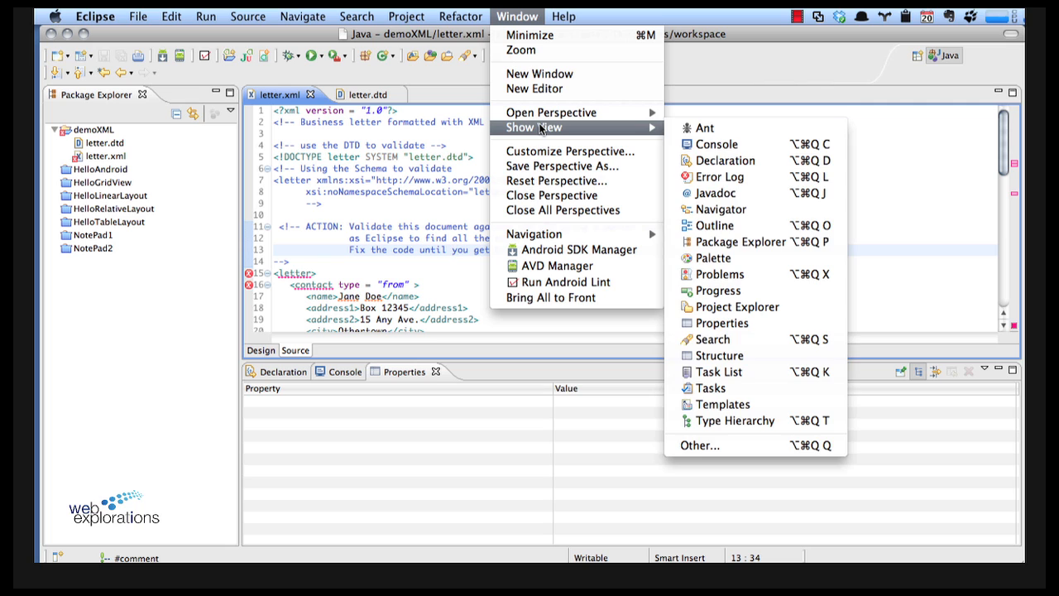
pyautogui.moveTo(720, 274)
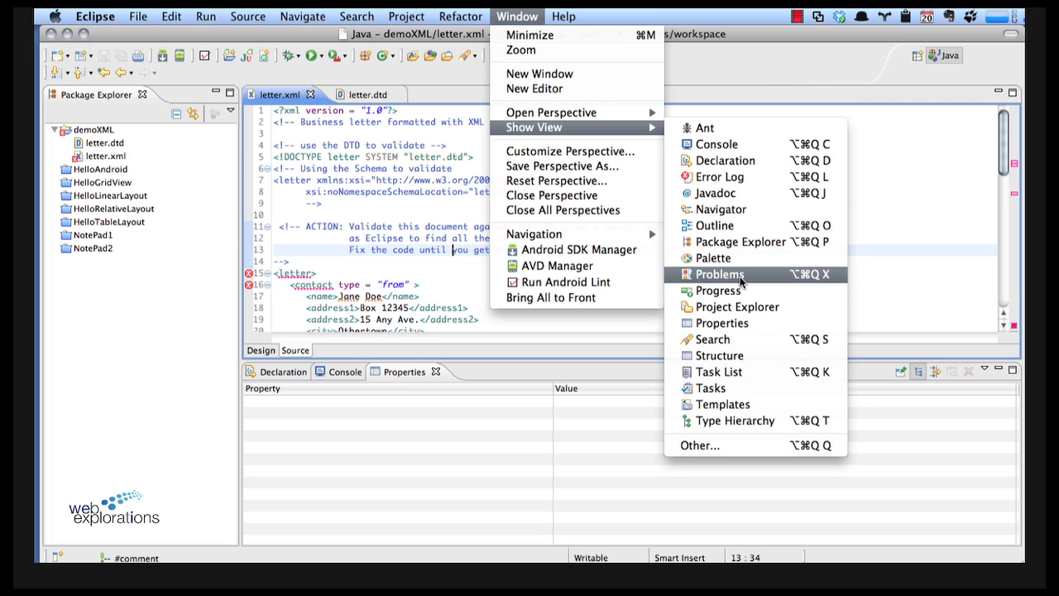
pyautogui.click(718, 274)
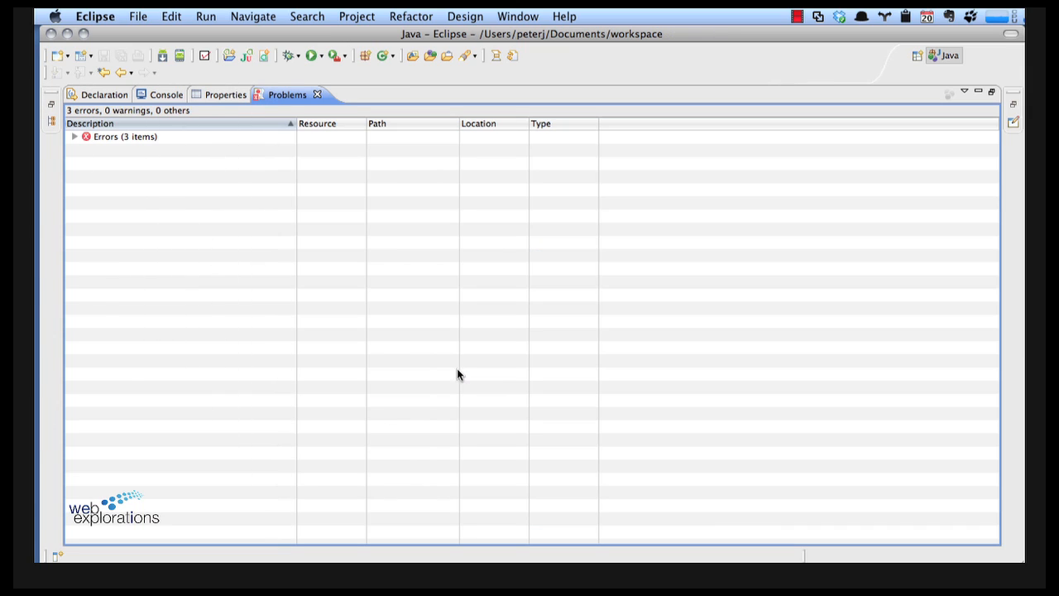
# - Expand the Errors group in Problems and scroll the letter.xml editor down
pyautogui.click(75, 137)
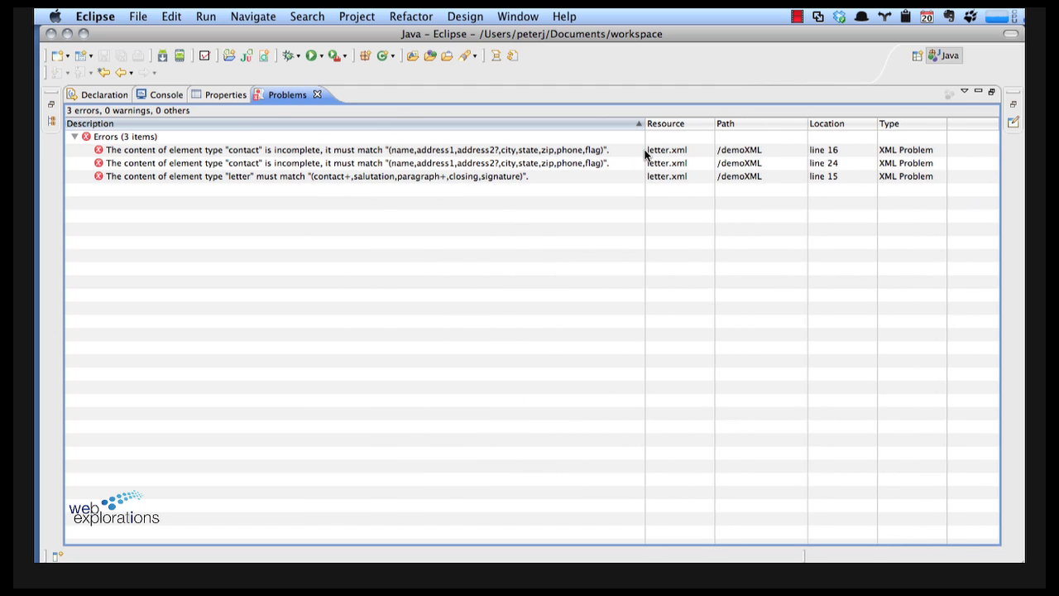
pyautogui.moveTo(204, 155)
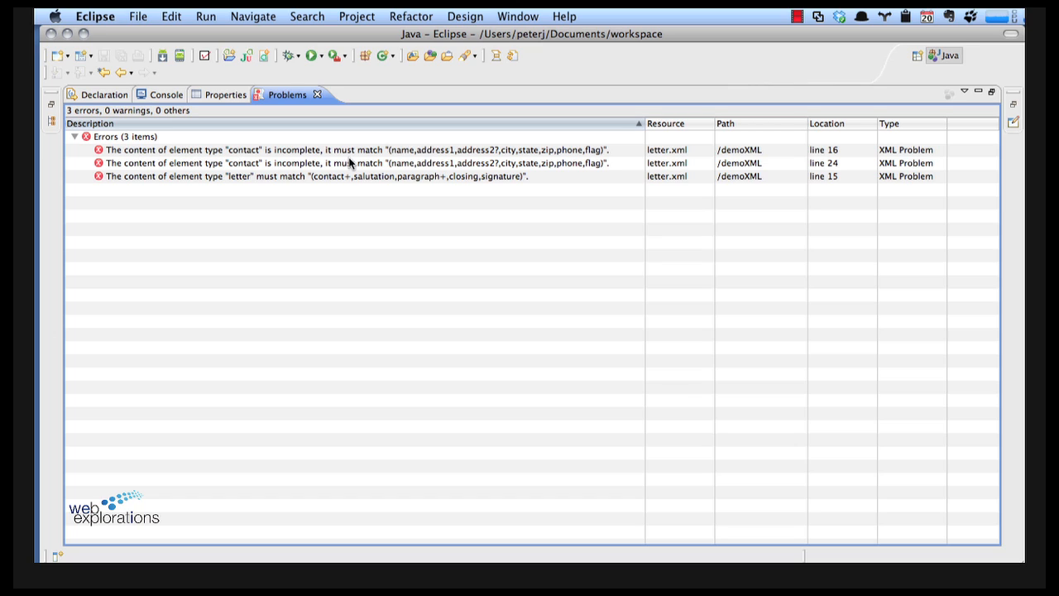
pyautogui.moveTo(442, 157)
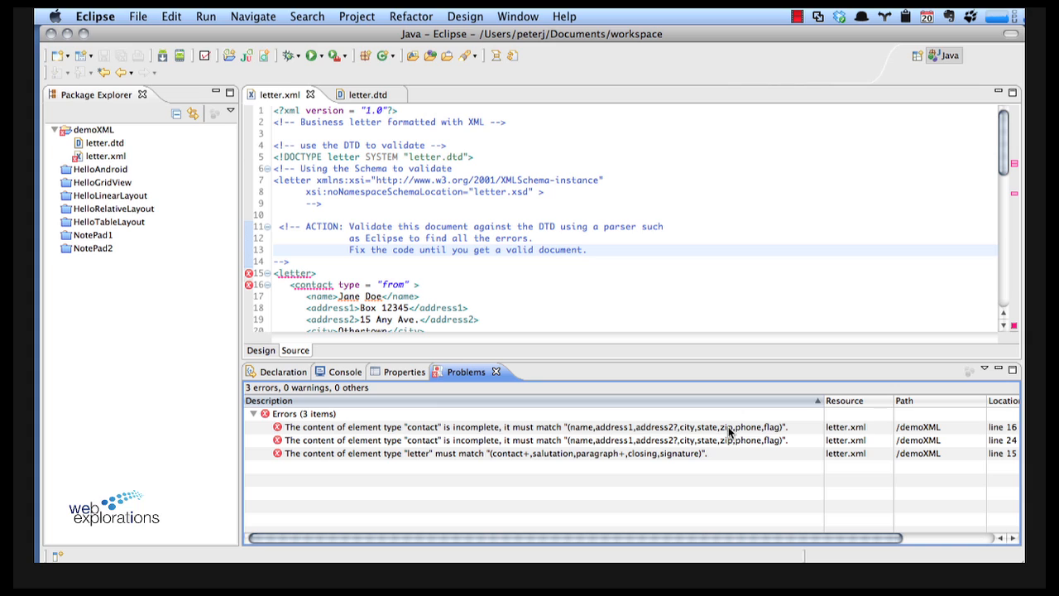
pyautogui.moveTo(325, 426)
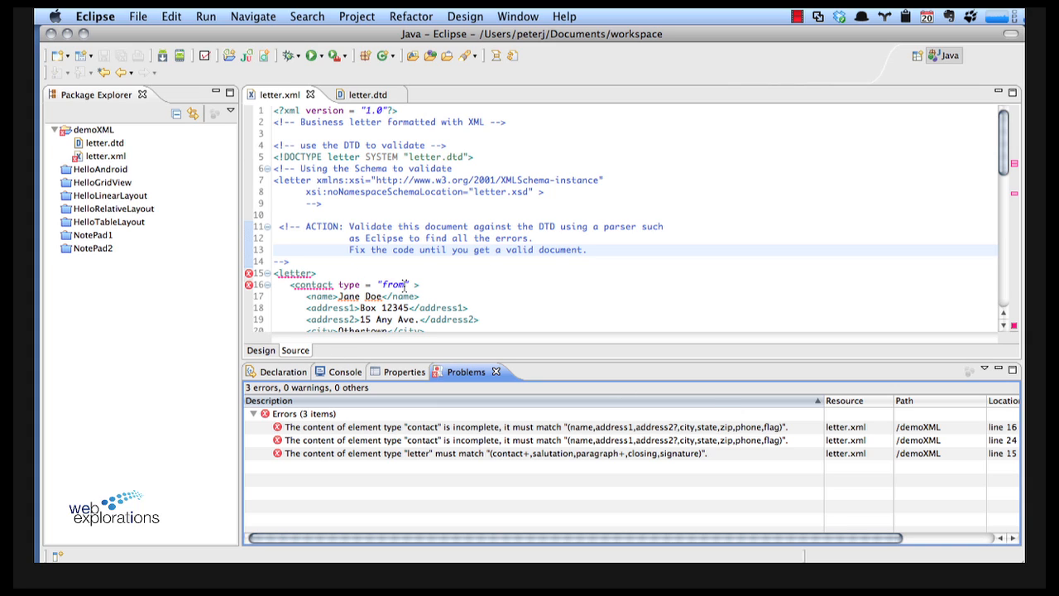
pyautogui.scroll(-3)
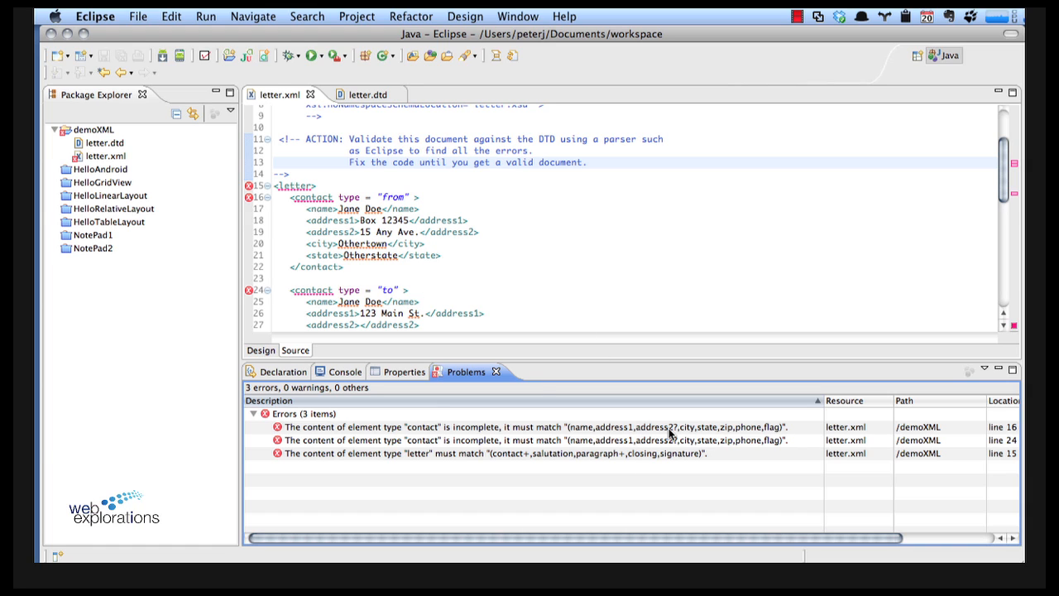
pyautogui.moveTo(685, 436)
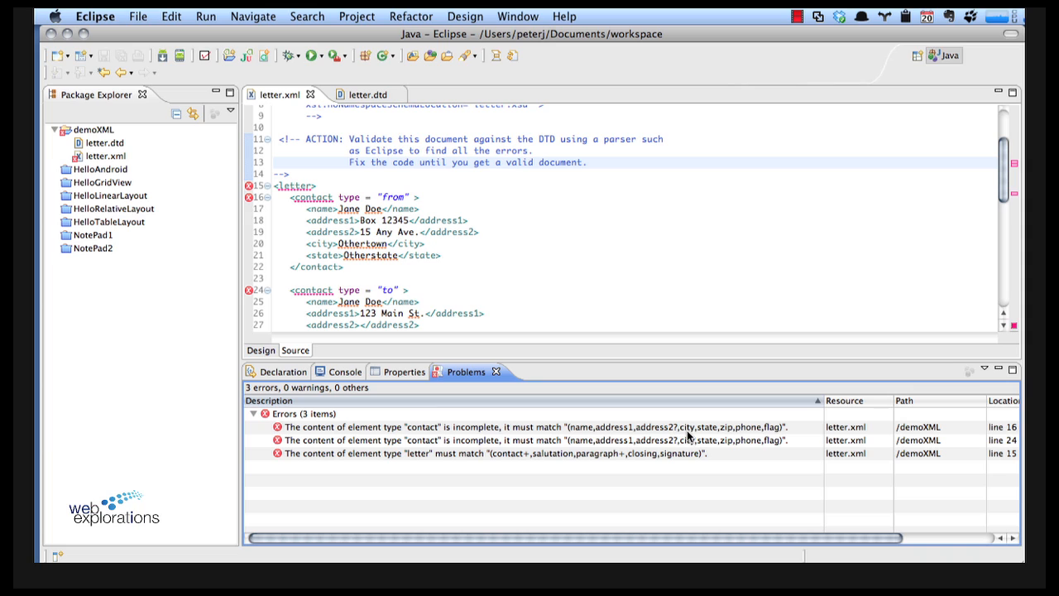
pyautogui.moveTo(708, 436)
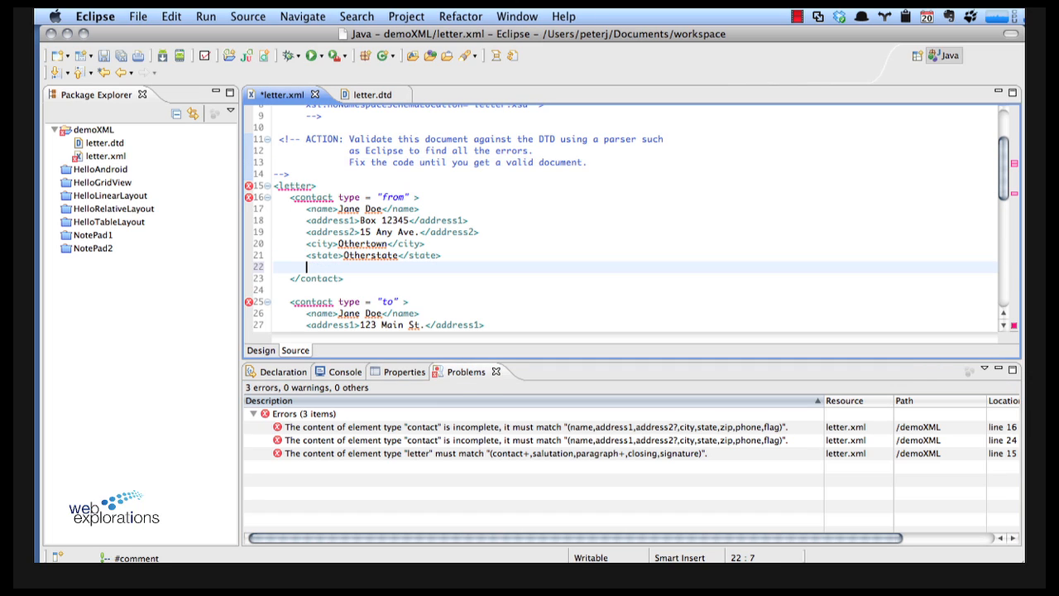
# - Add zip 12345 to the first contact and revalidate letter.xml, still 3 errors
pyautogui.write('<zip></zip>')
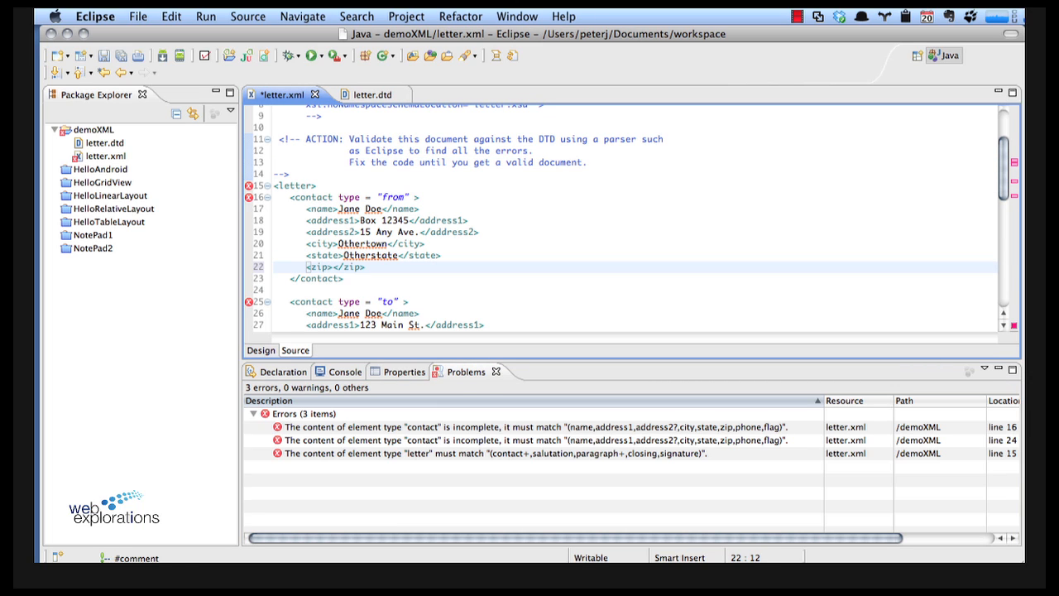
pyautogui.write('12345')
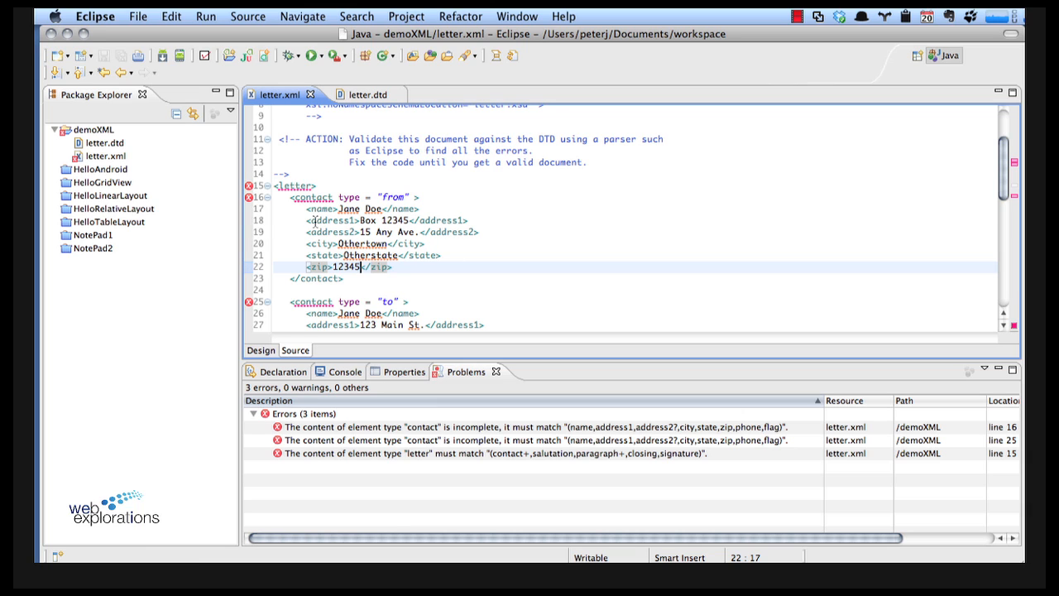
pyautogui.rightClick(362, 244)
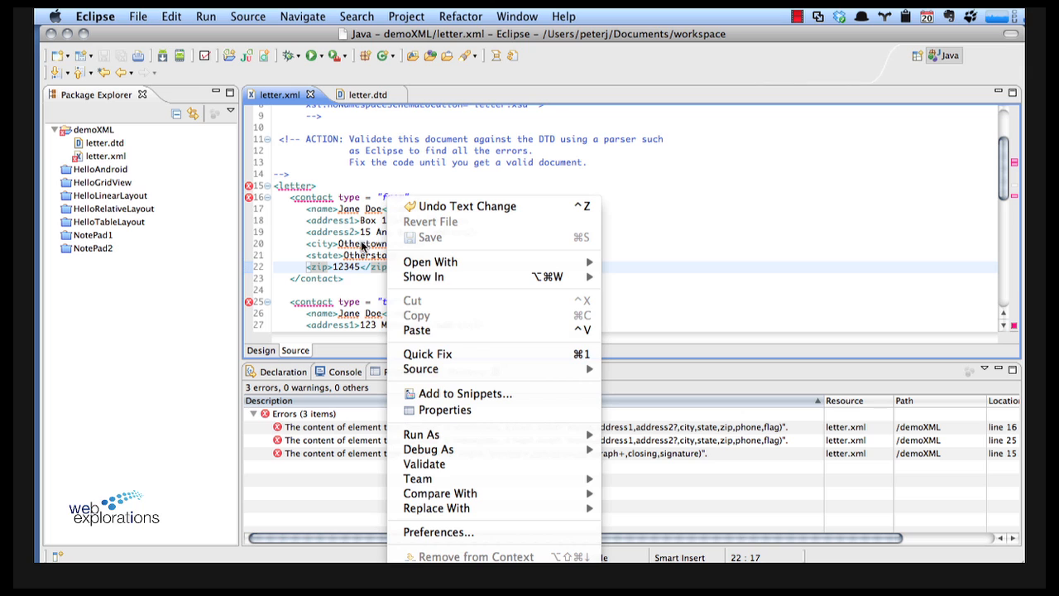
pyautogui.moveTo(434, 463)
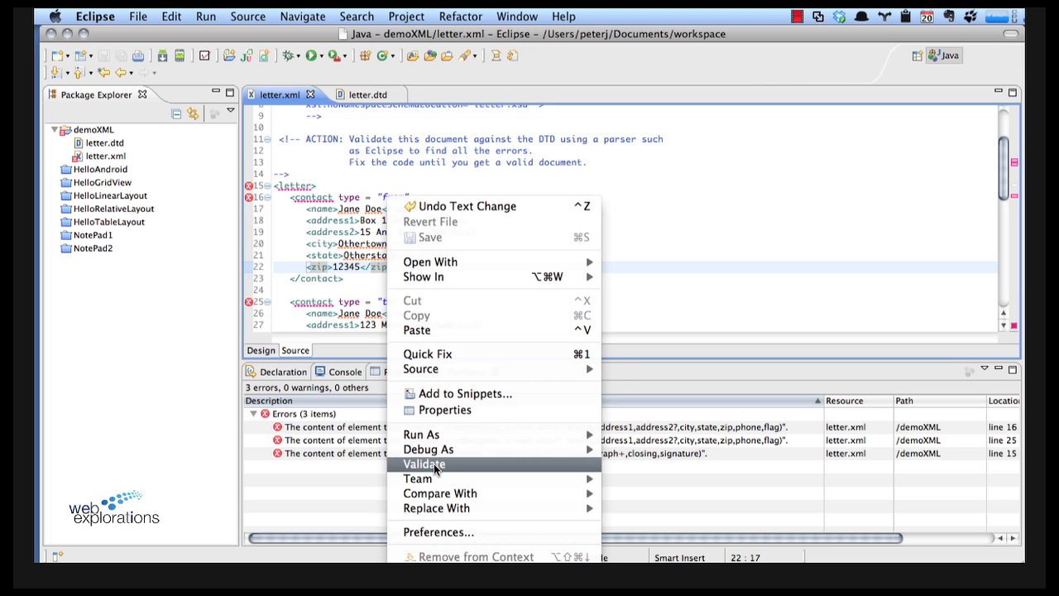
pyautogui.click(423, 463)
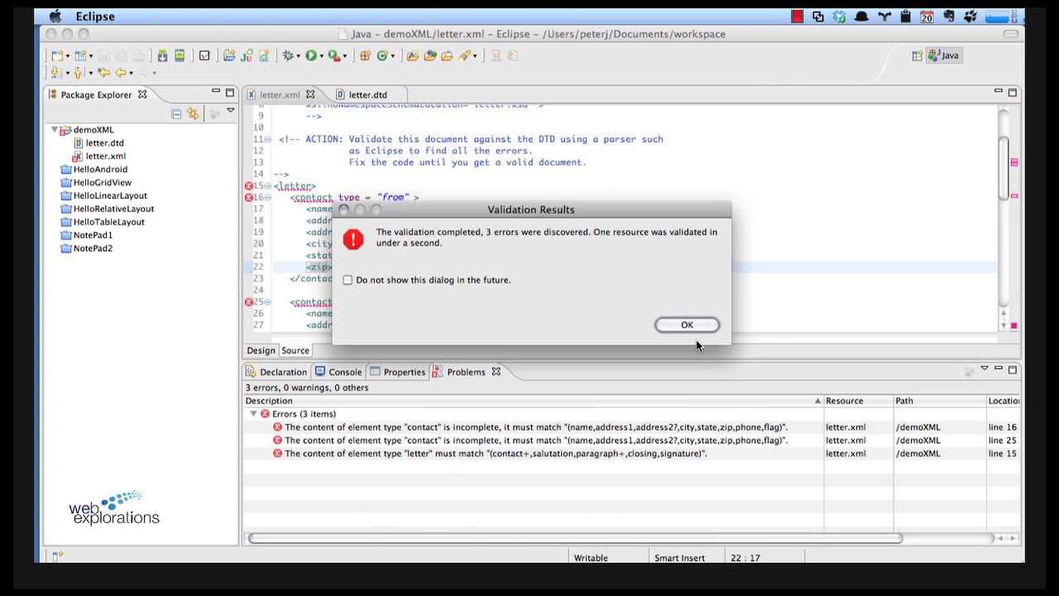
pyautogui.click(686, 324)
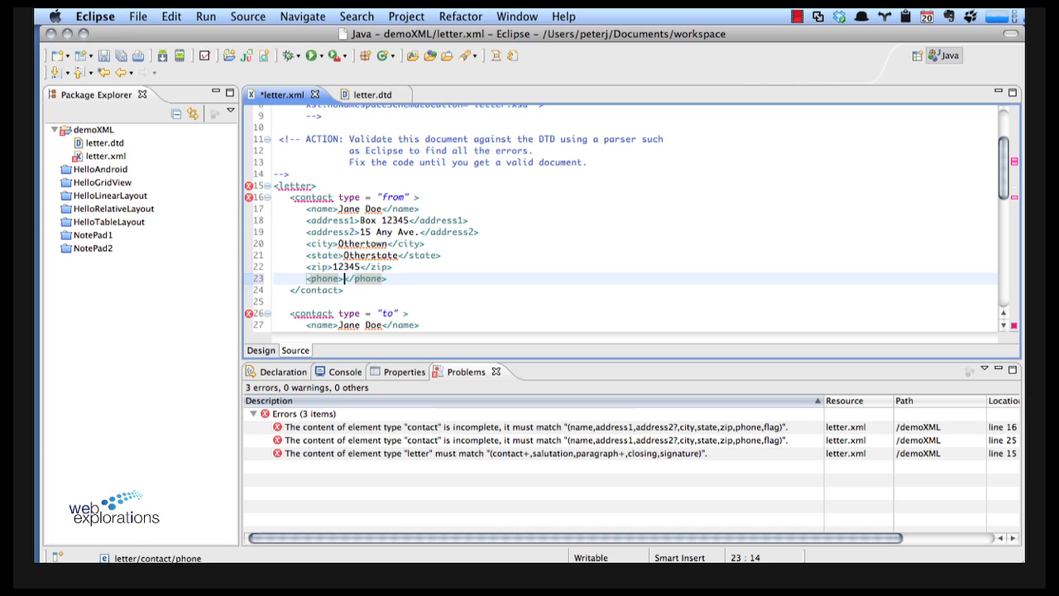
pyautogui.write('123-456-7890')
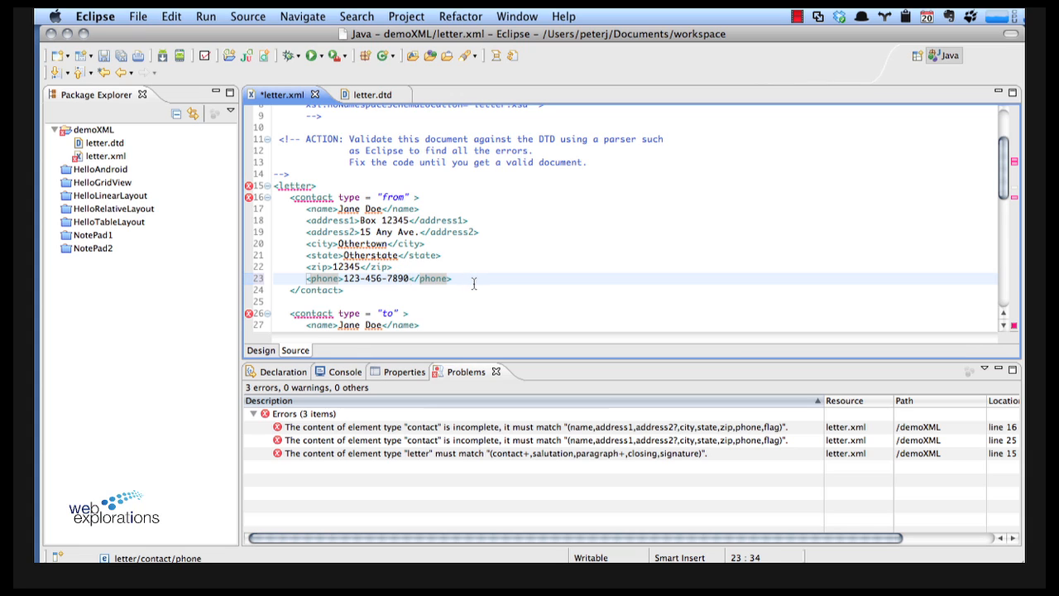
pyautogui.write('<fg')
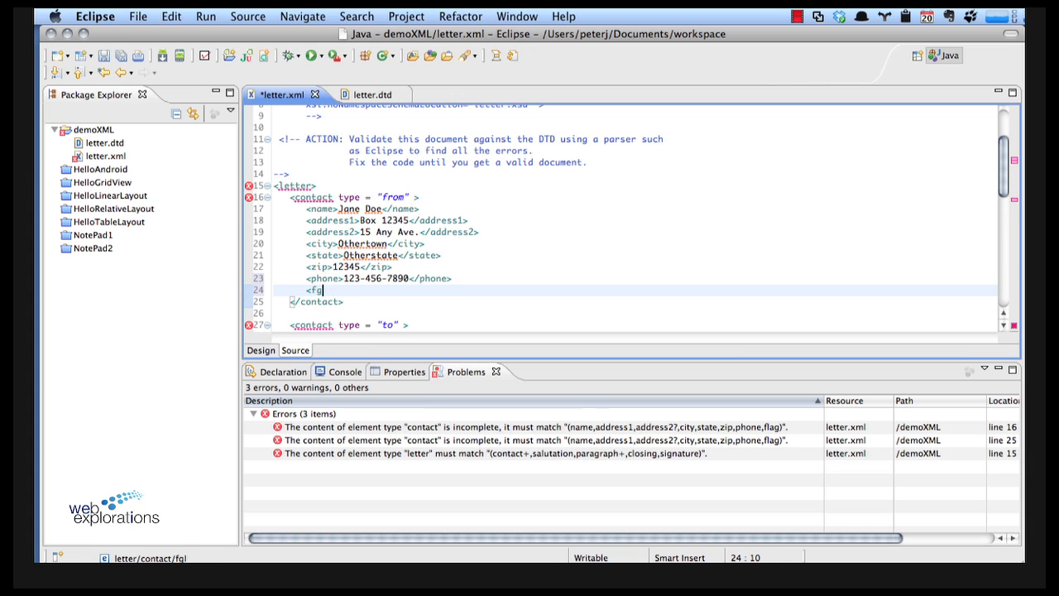
pyautogui.write('lag></flag>')
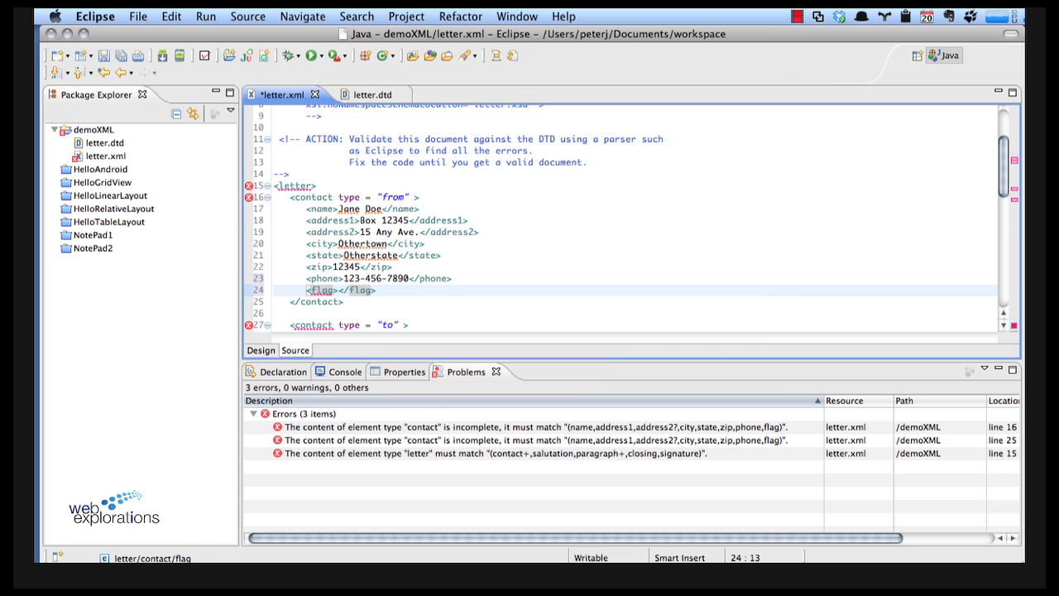
pyautogui.write('unknow')
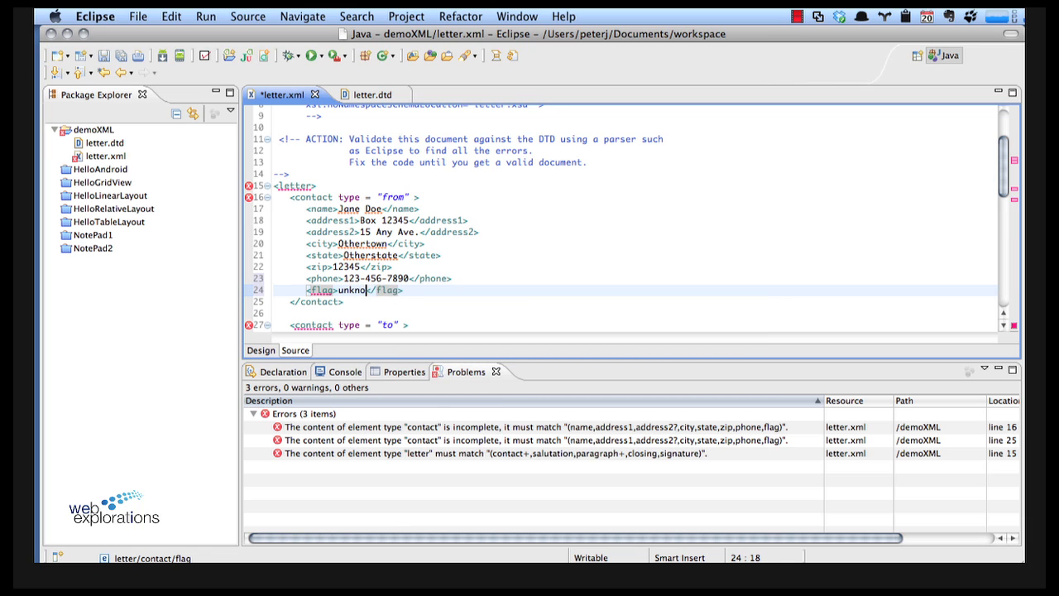
pyautogui.write('wn')
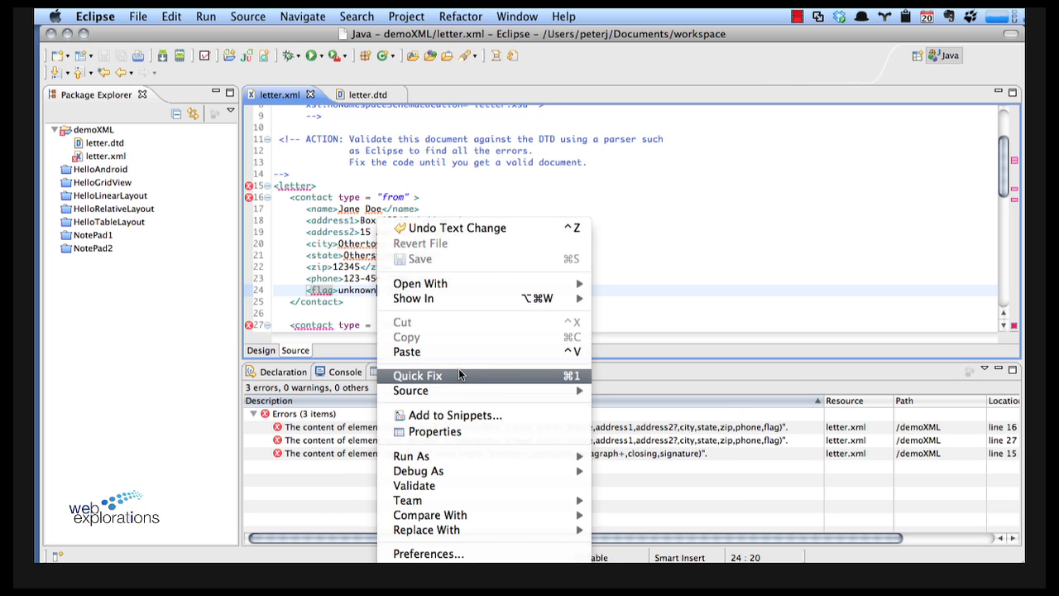
pyautogui.click(414, 486)
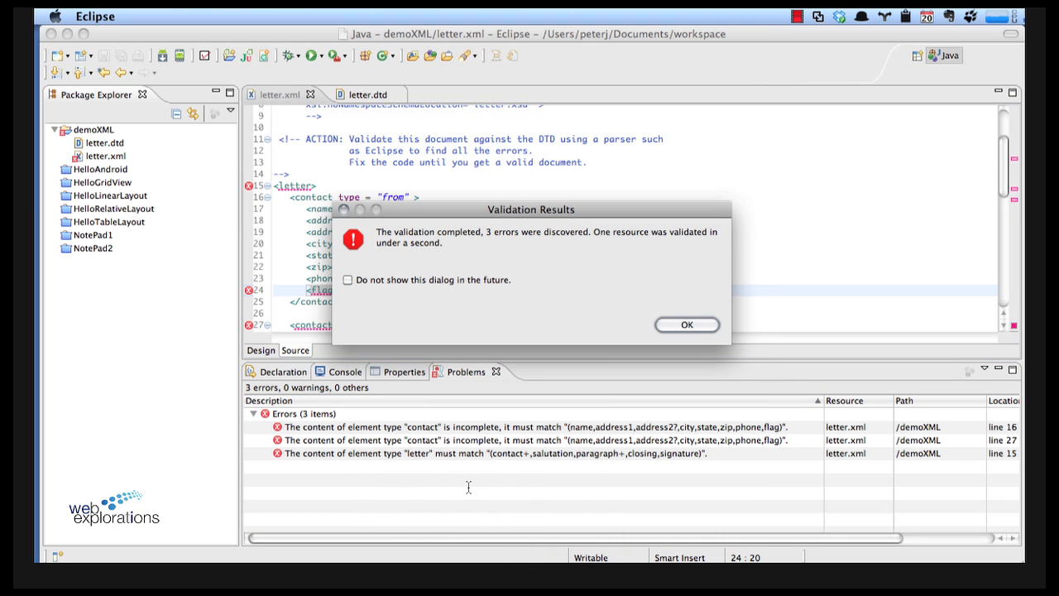
pyautogui.click(686, 324)
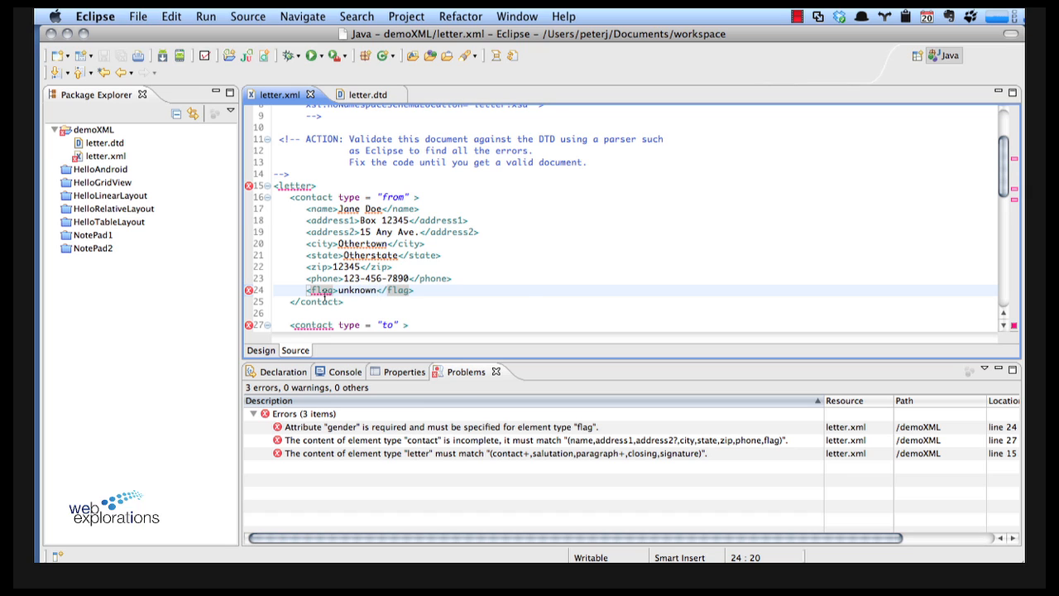
# - Check flag's gender attribute (M or F) in letter.dtd, then return to letter.xml
pyautogui.click(361, 94)
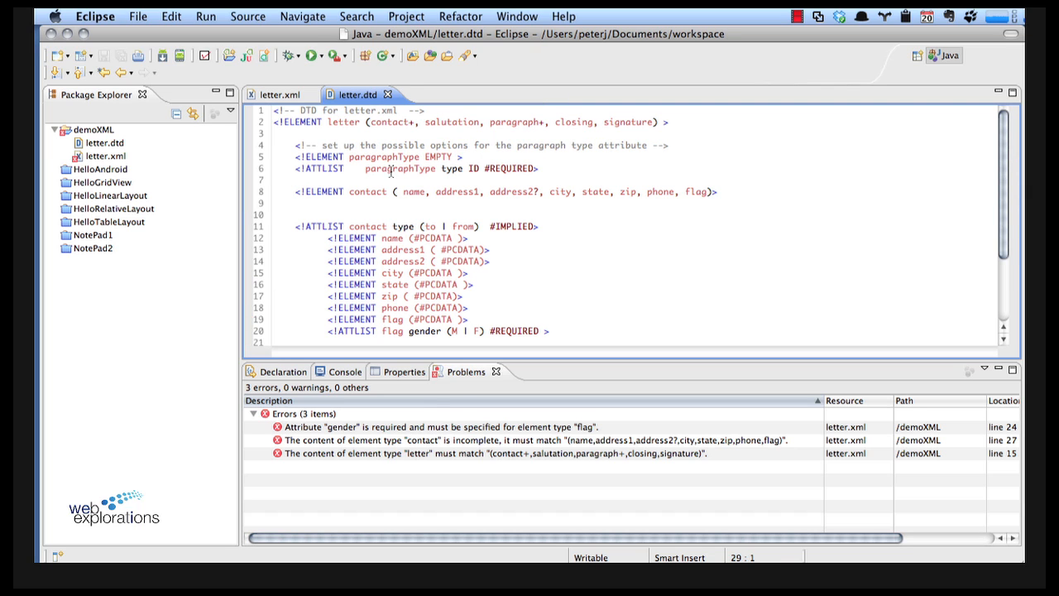
pyautogui.scroll(-3)
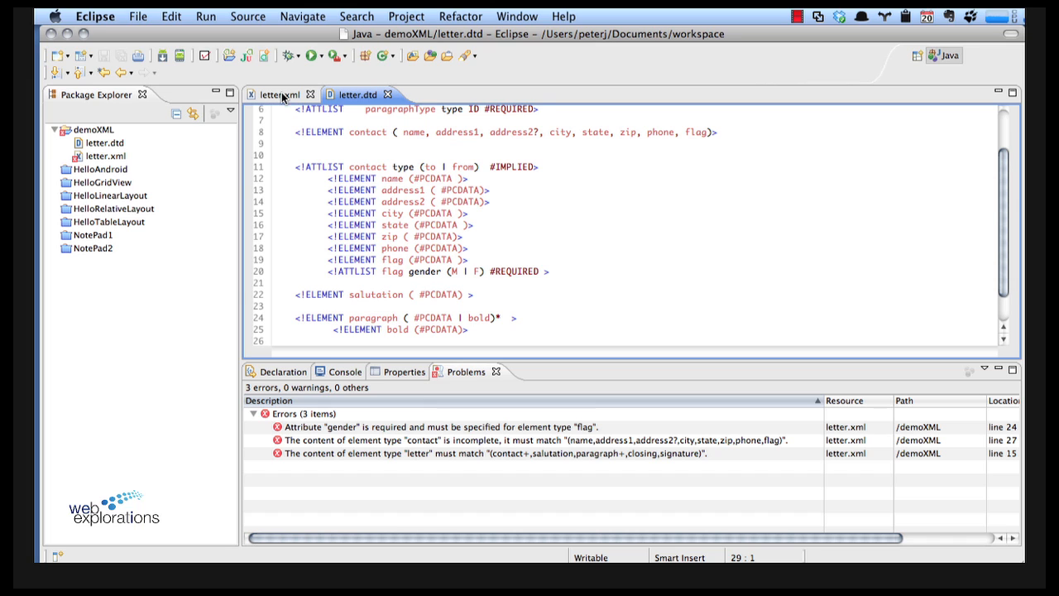
pyautogui.click(277, 93)
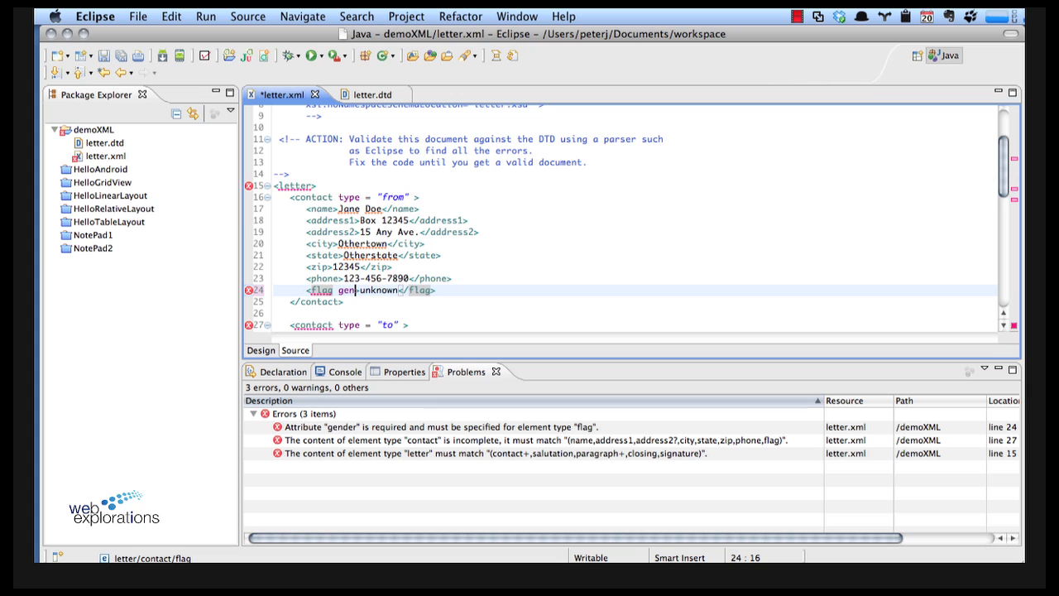
# - Make flag an empty element with gender="F" and revalidate, leaving 2 errors
pyautogui.write('der="F" />')
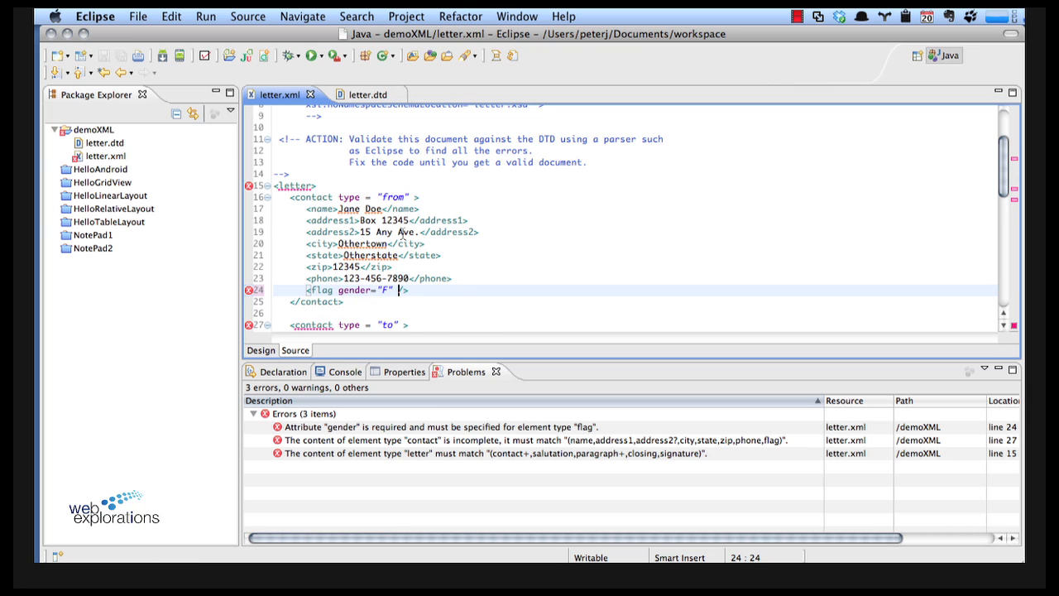
pyautogui.rightClick(401, 290)
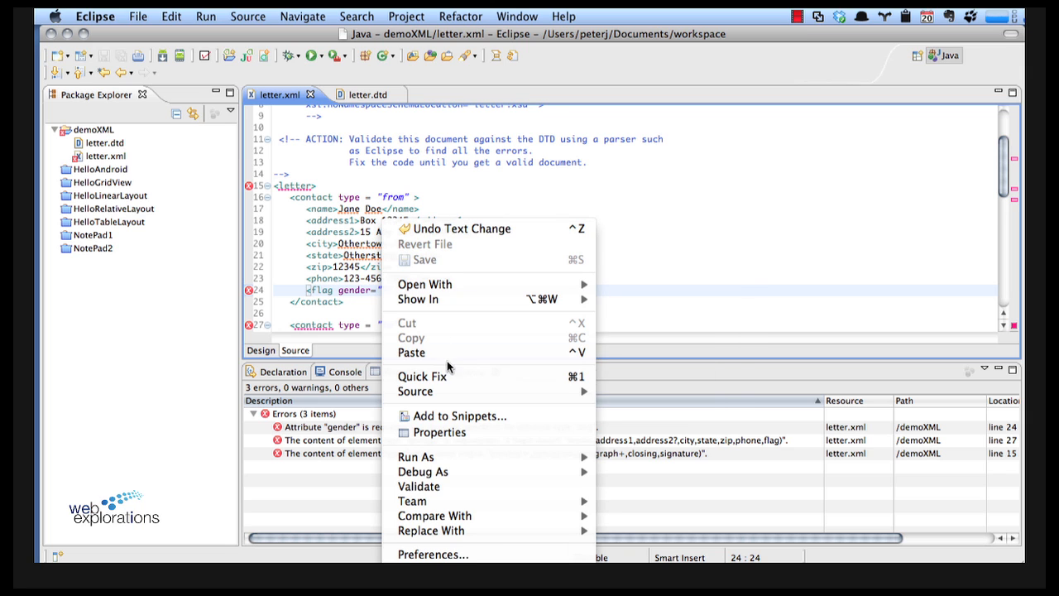
pyautogui.moveTo(476, 494)
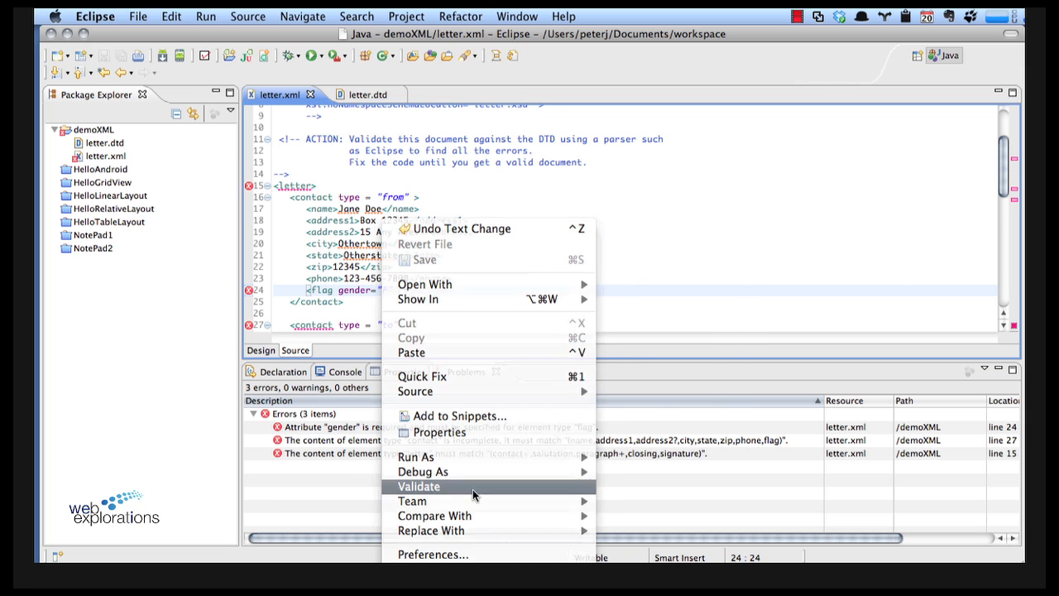
pyautogui.click(420, 486)
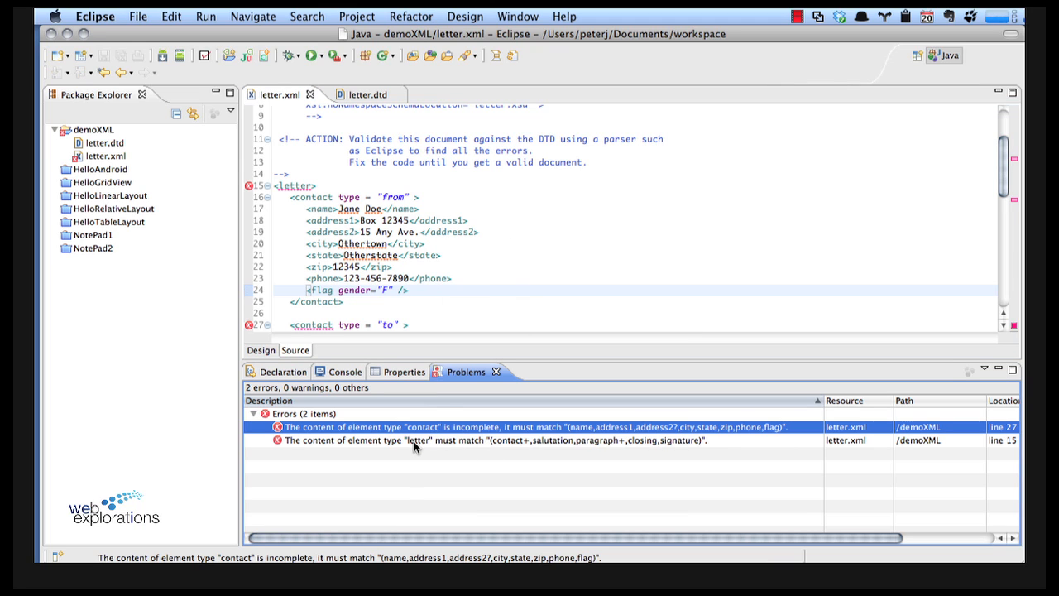
pyautogui.moveTo(589, 405)
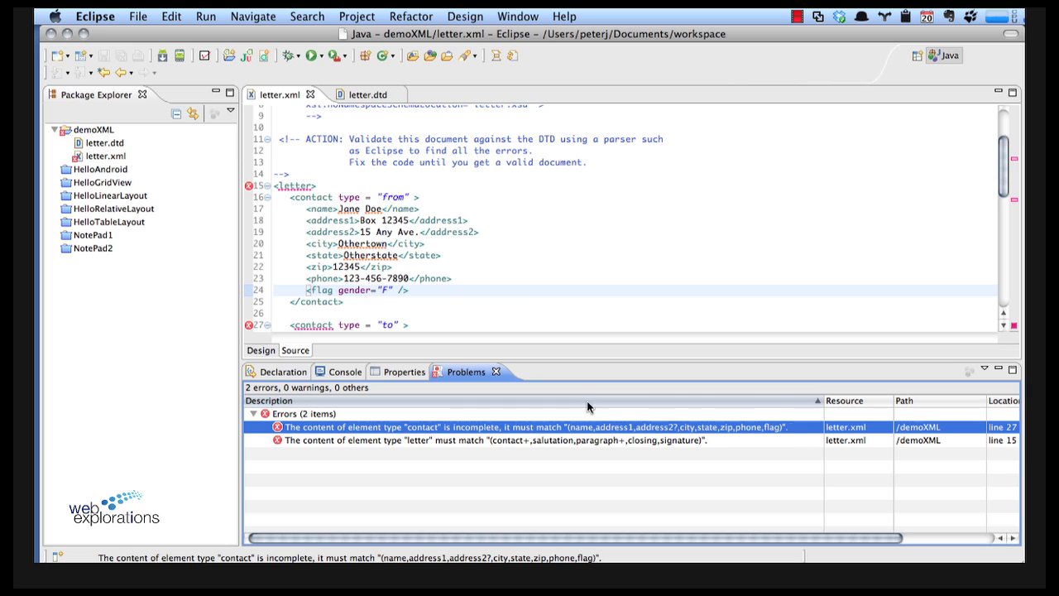
pyautogui.moveTo(588, 439)
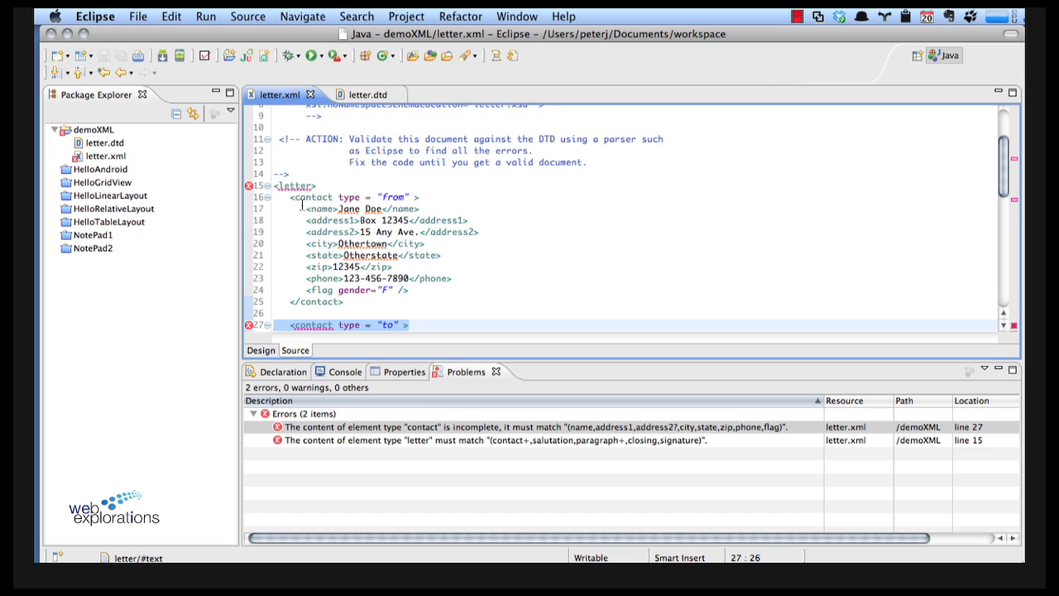
pyautogui.moveTo(324, 244)
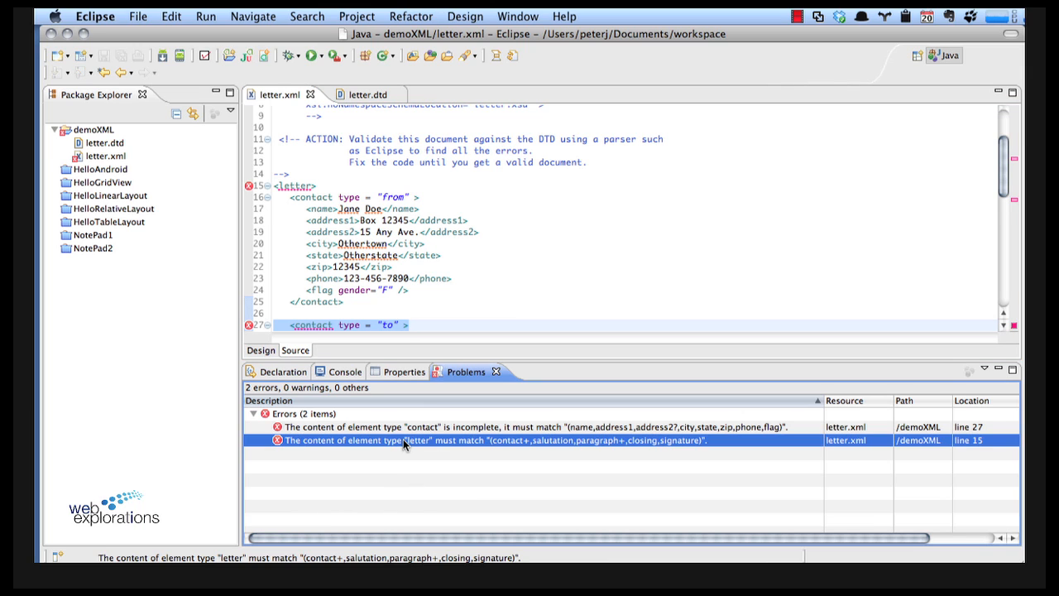
pyautogui.moveTo(600, 448)
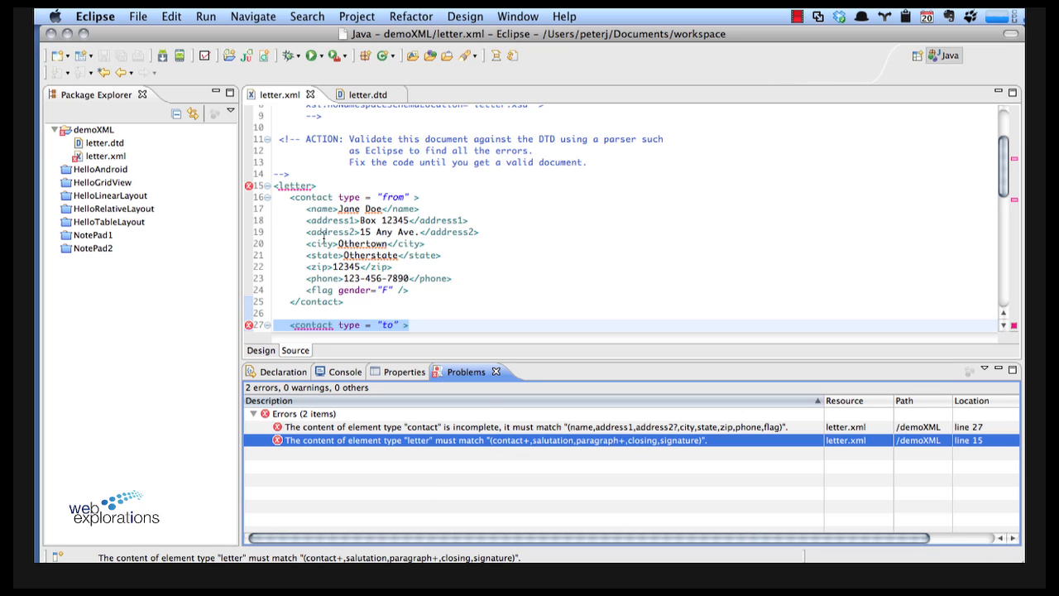
# - Switch to the letter.dtd editor to review the contact definition
pyautogui.click(357, 93)
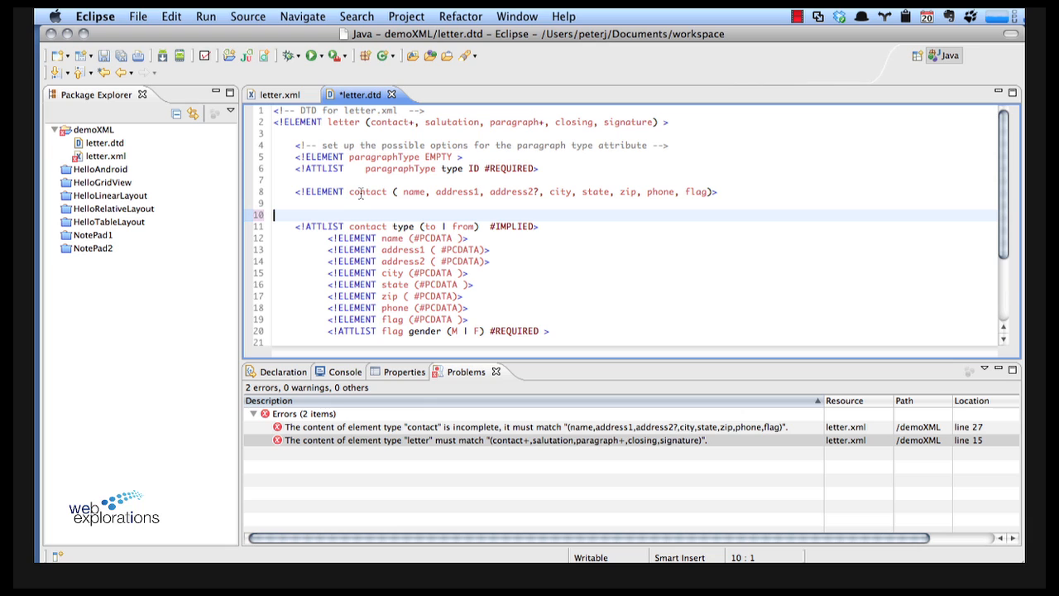
# - Switch back to the letter.xml editor
pyautogui.click(280, 94)
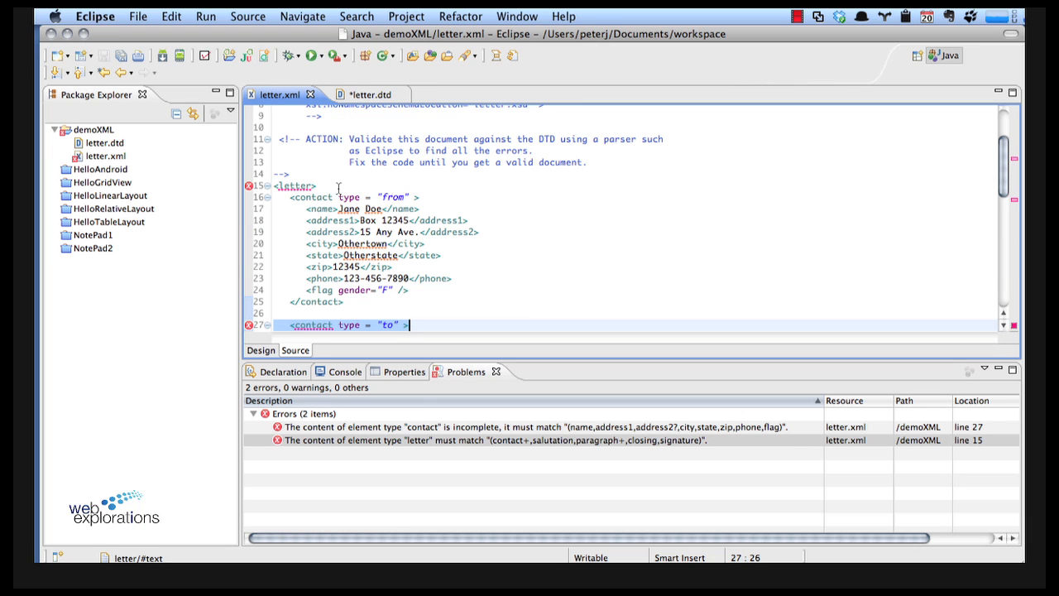
pyautogui.moveTo(536, 240)
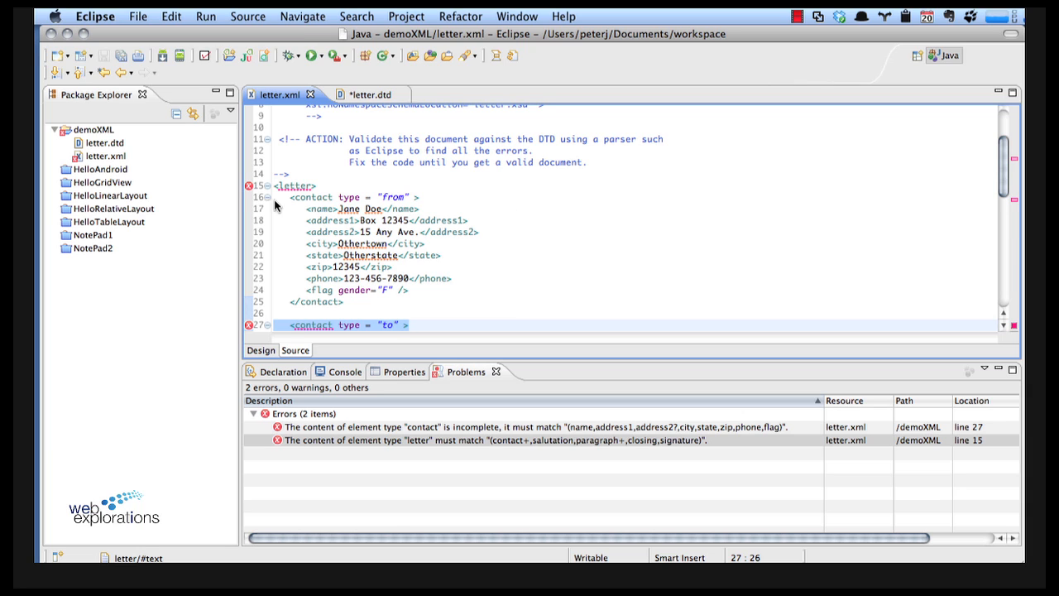
pyautogui.moveTo(297, 145)
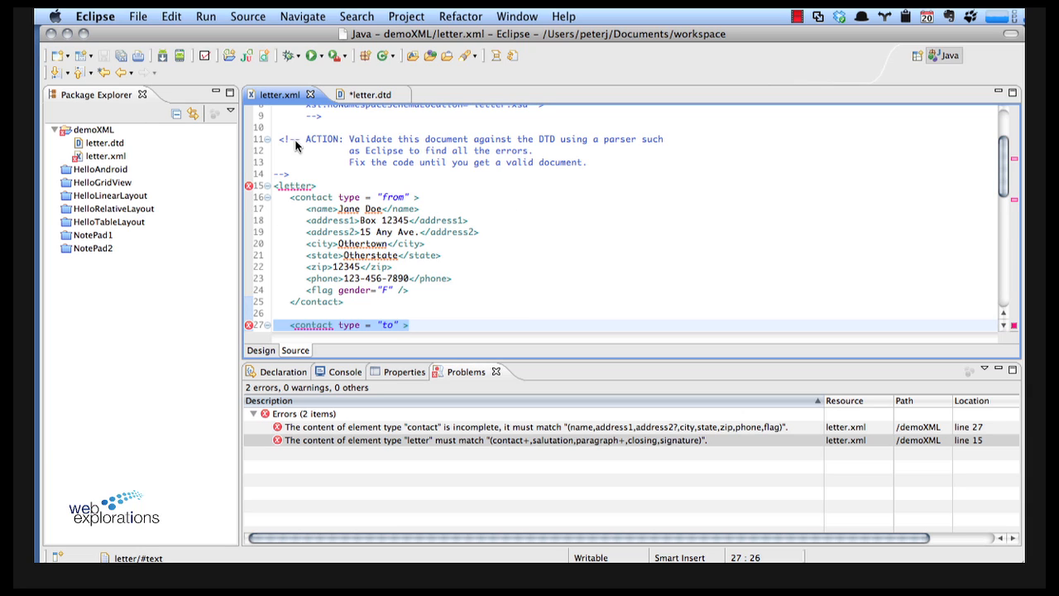